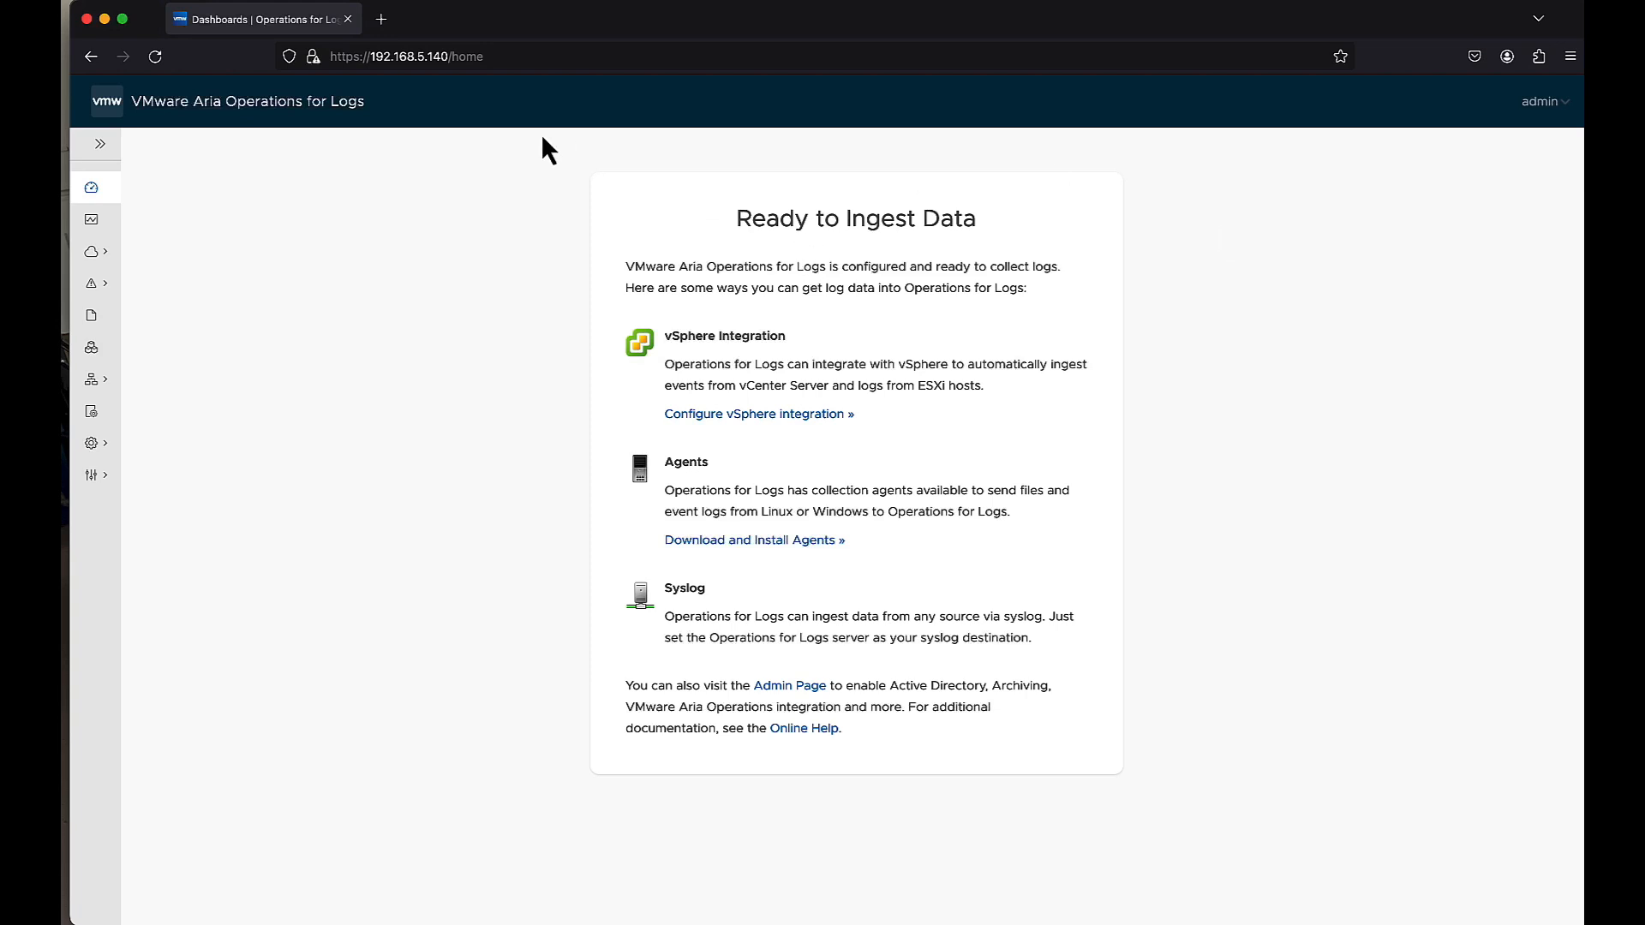
mouse_move(545, 123)
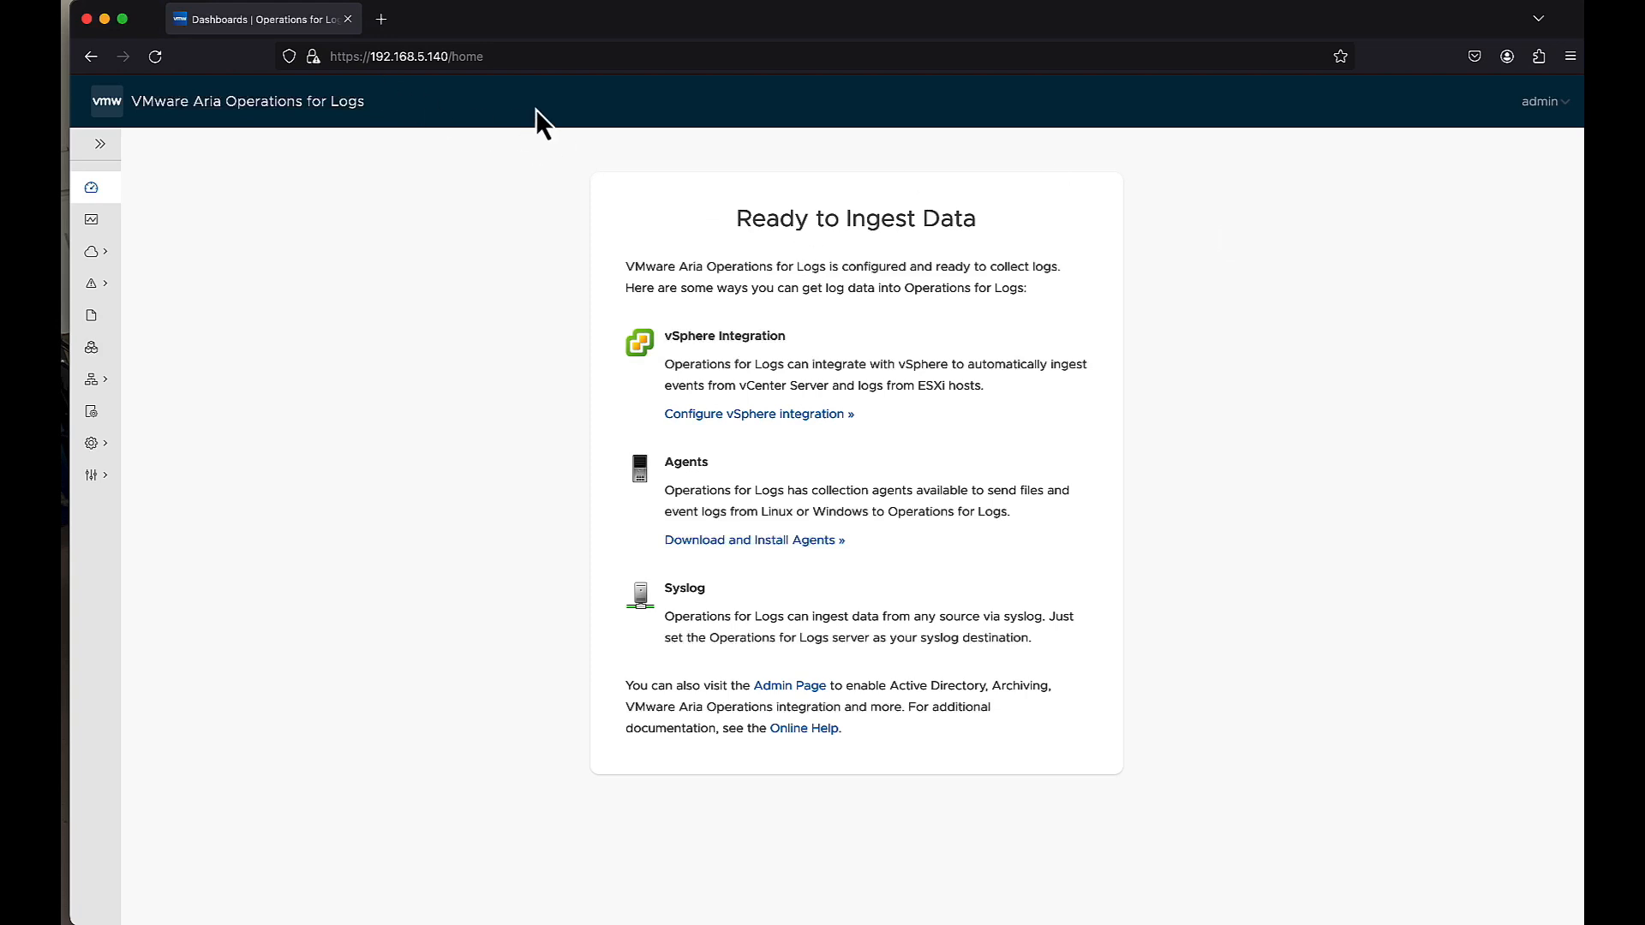
mouse_move(261, 207)
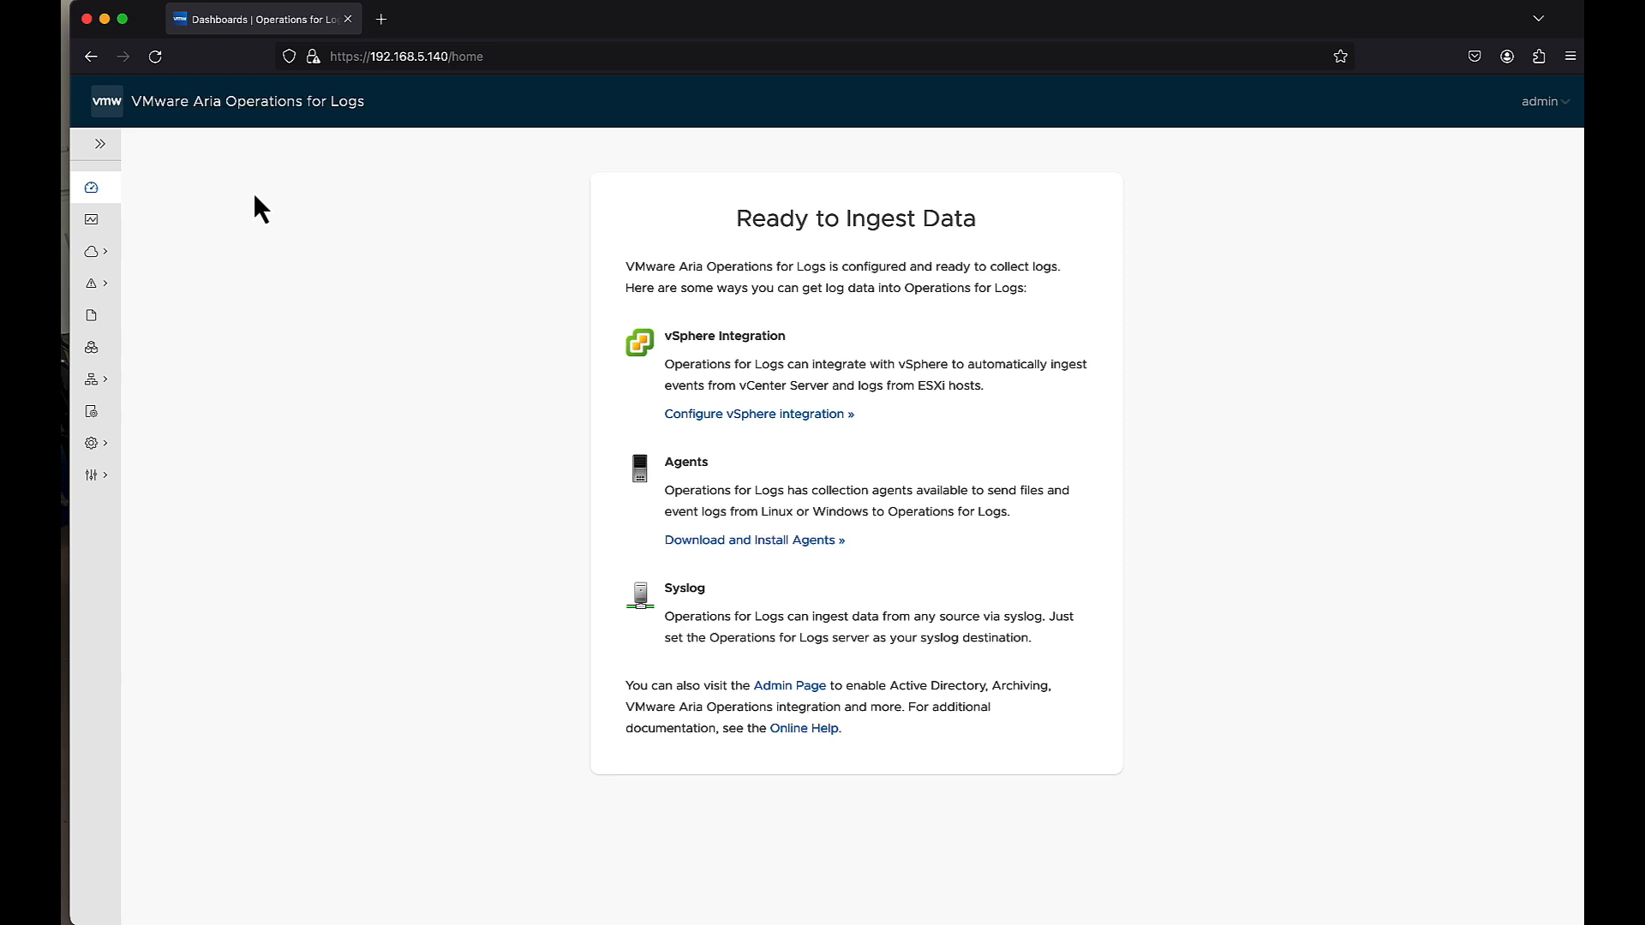
mouse_move(286, 274)
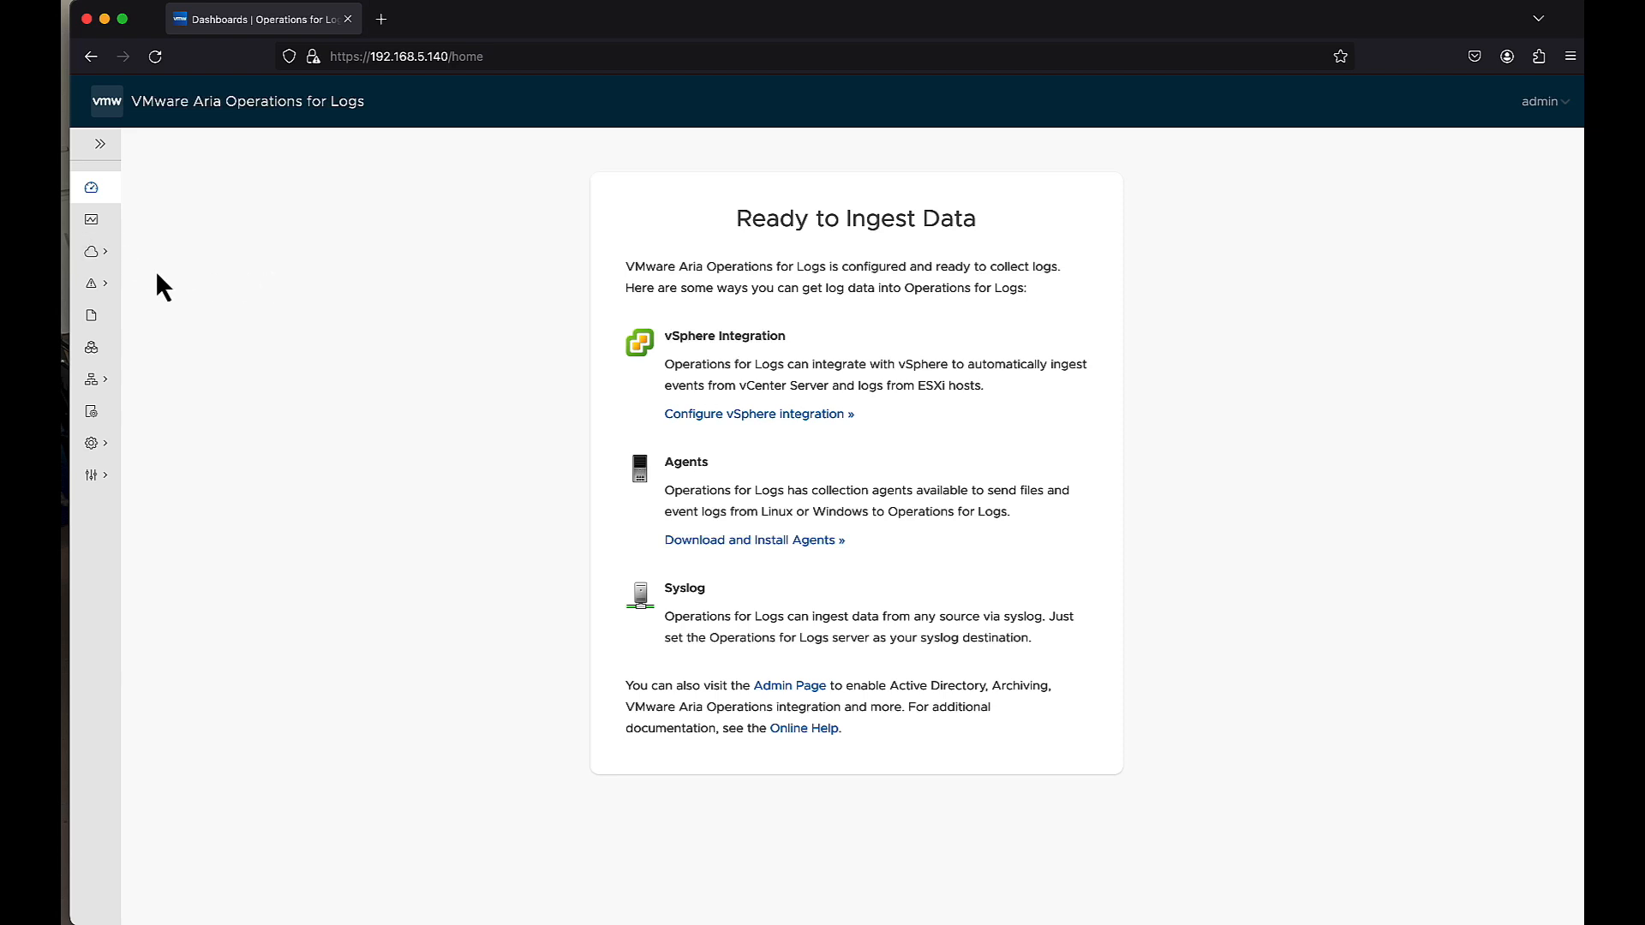
mouse_move(93, 251)
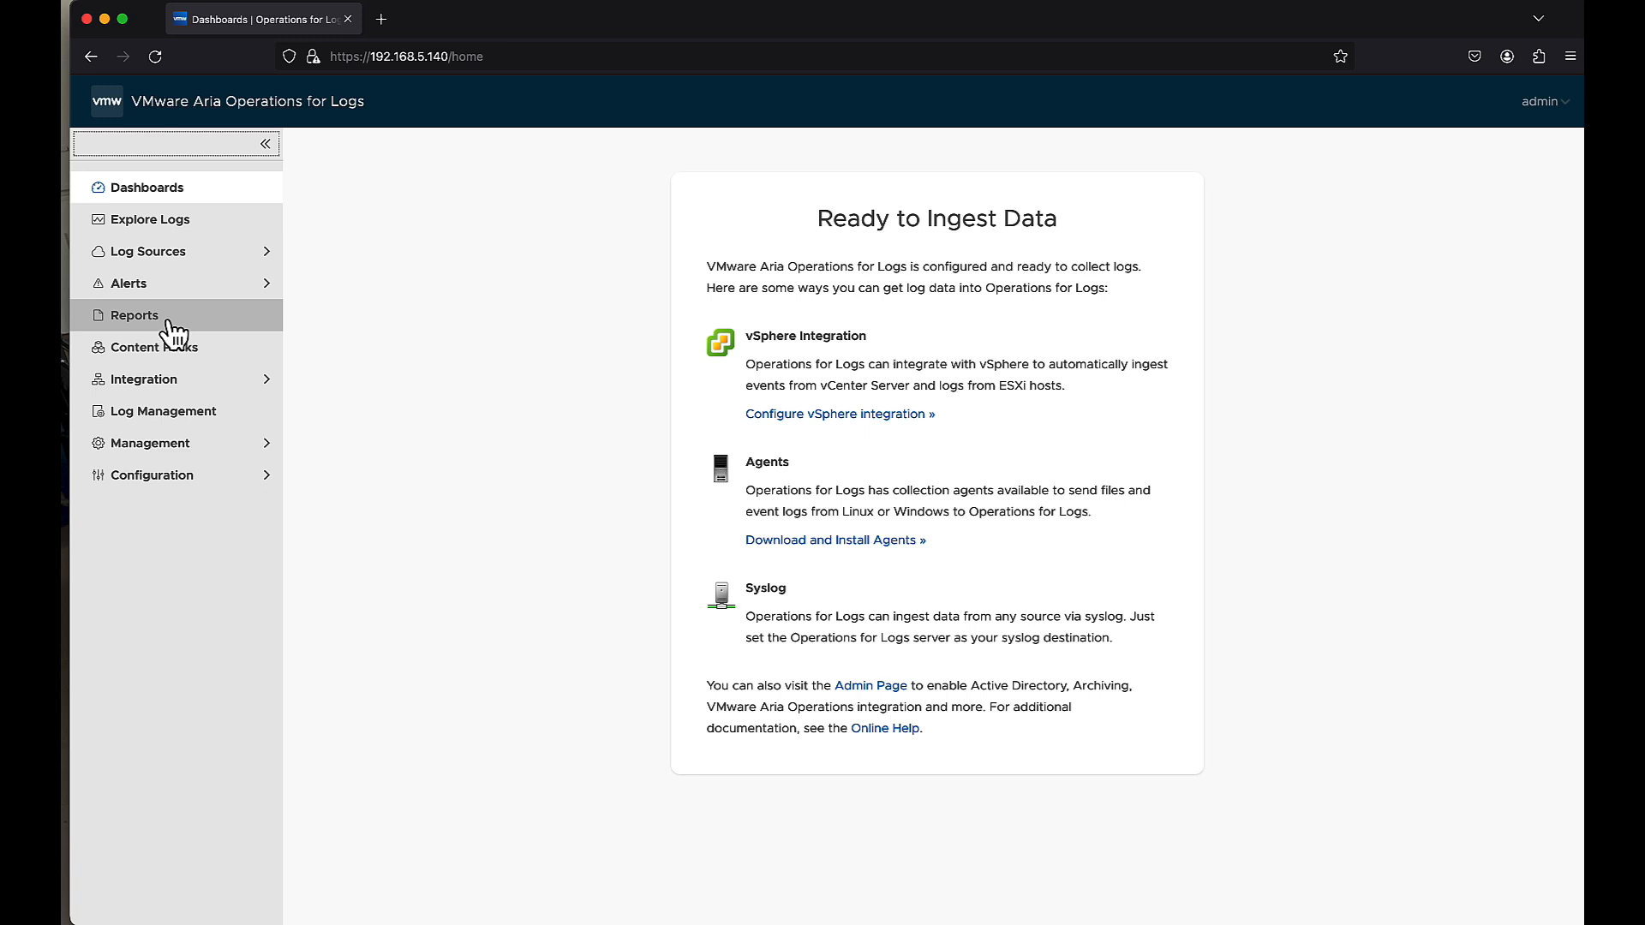
Show the Agents page under Log Sources with the Linux RPM download and install steps
left_click(149, 250)
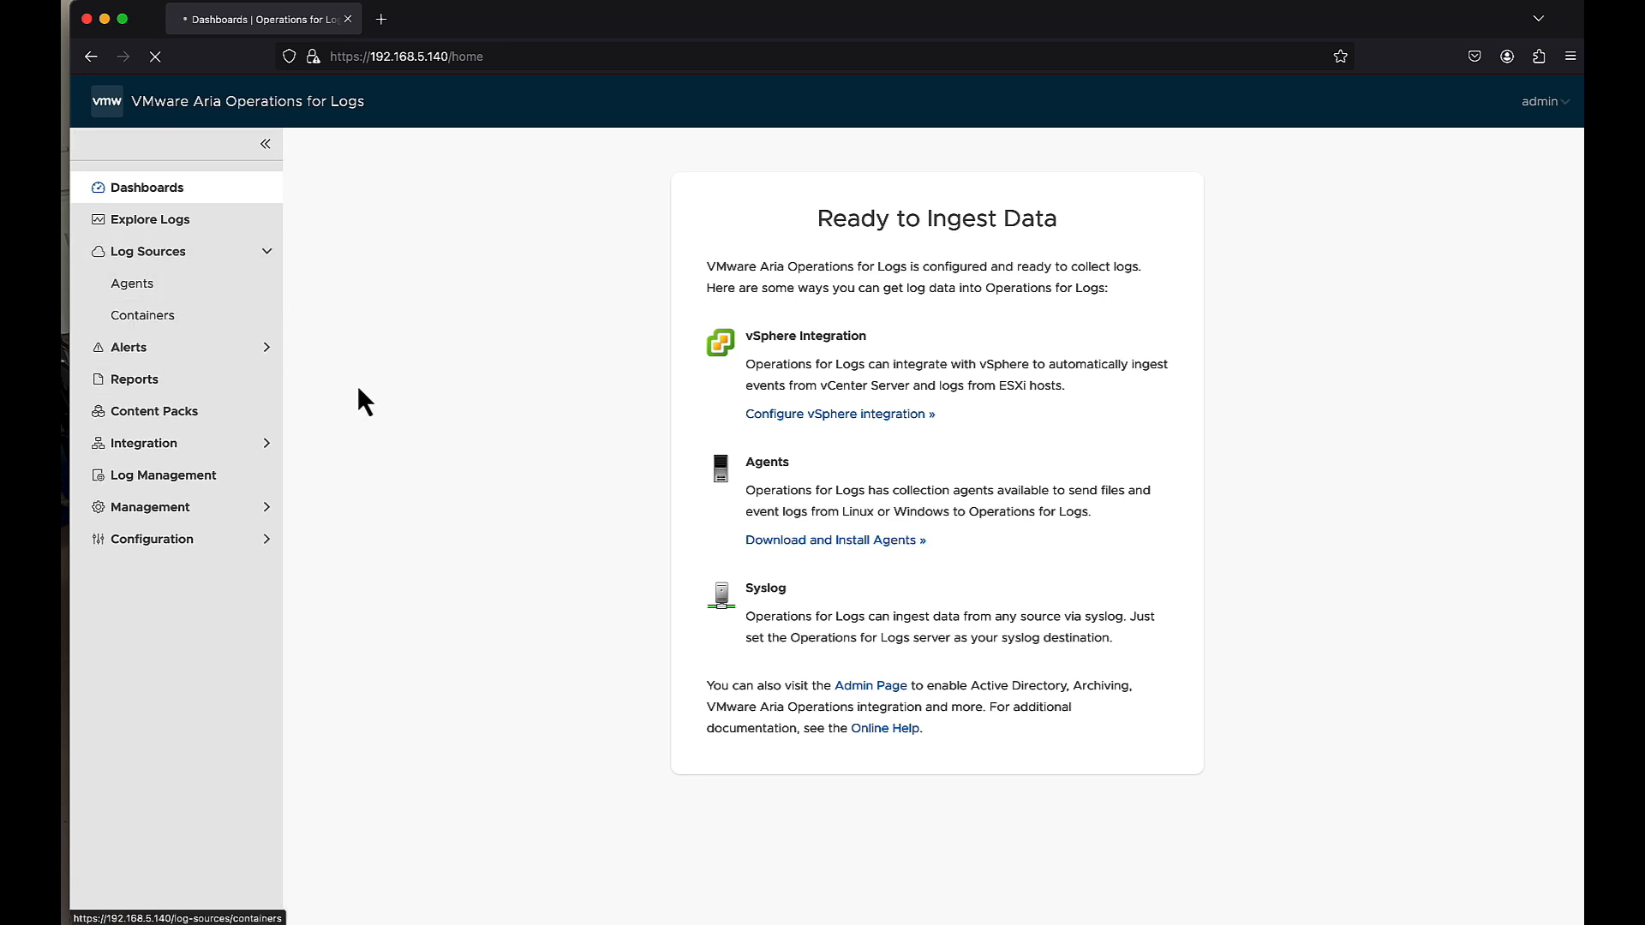
left_click(132, 282)
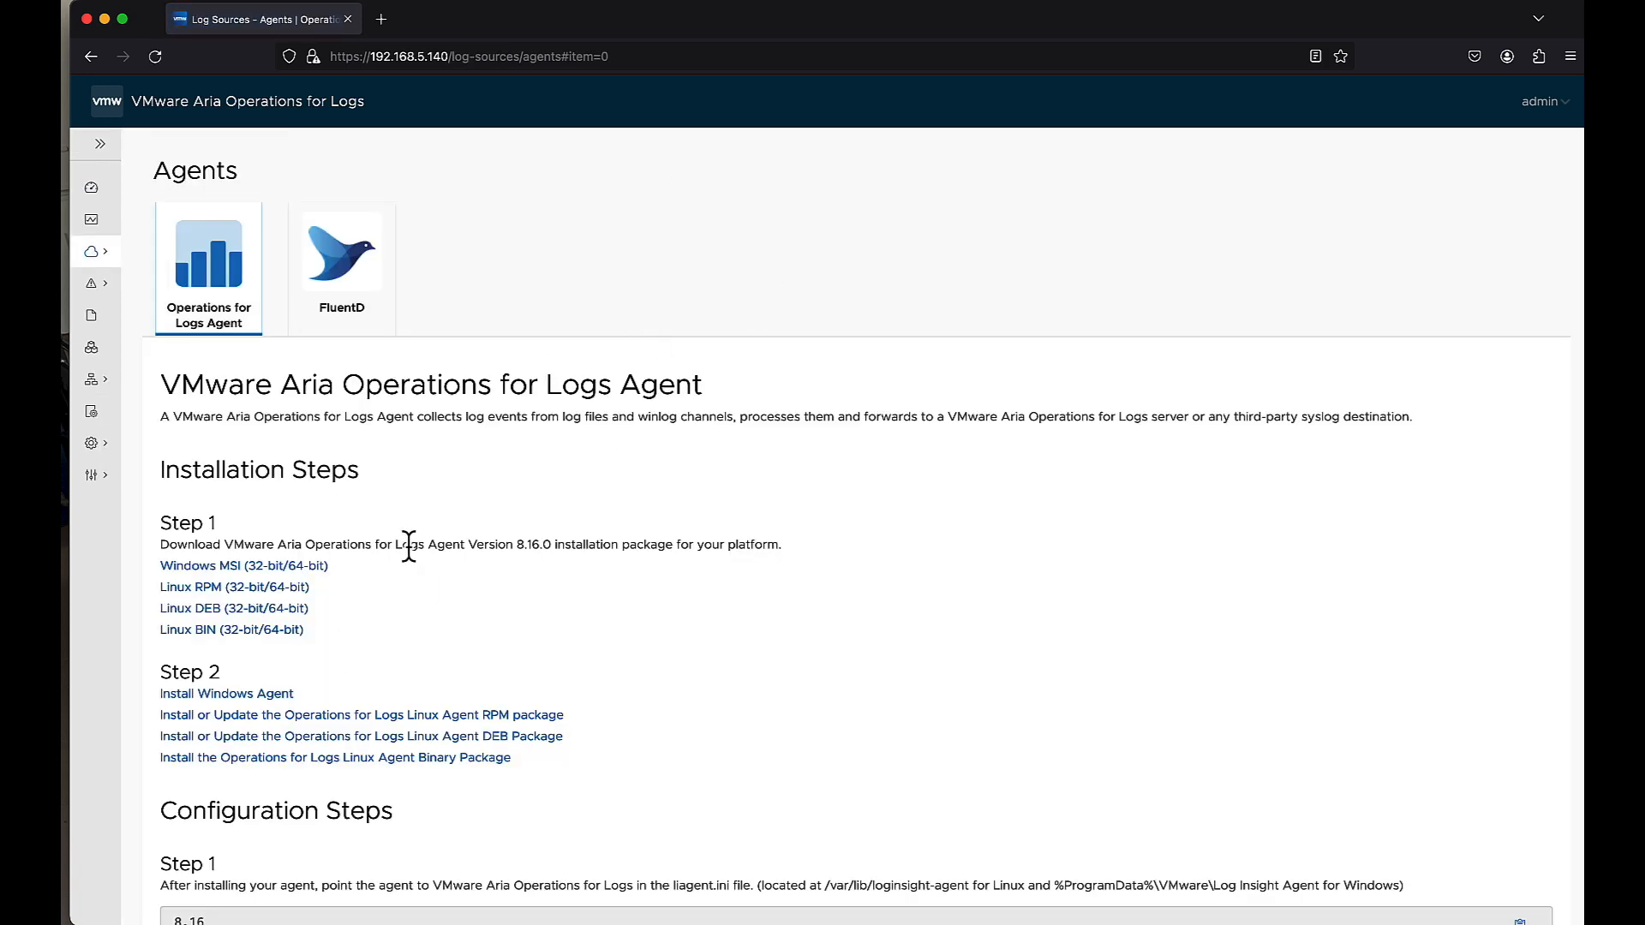
mouse_move(243, 565)
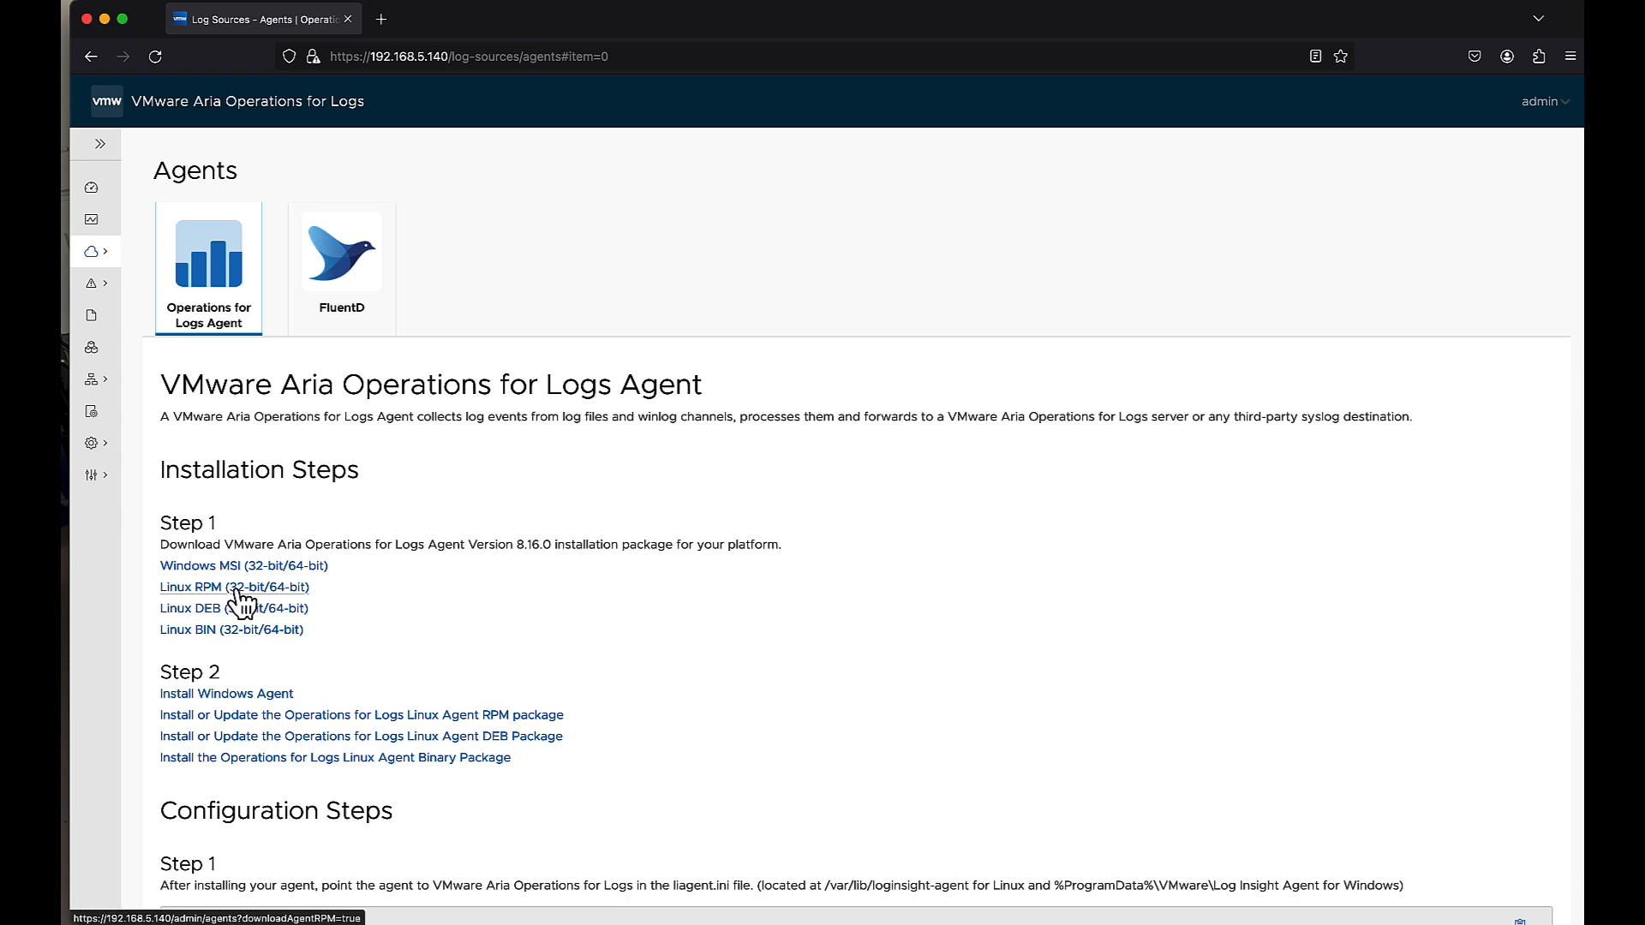
mouse_move(221, 613)
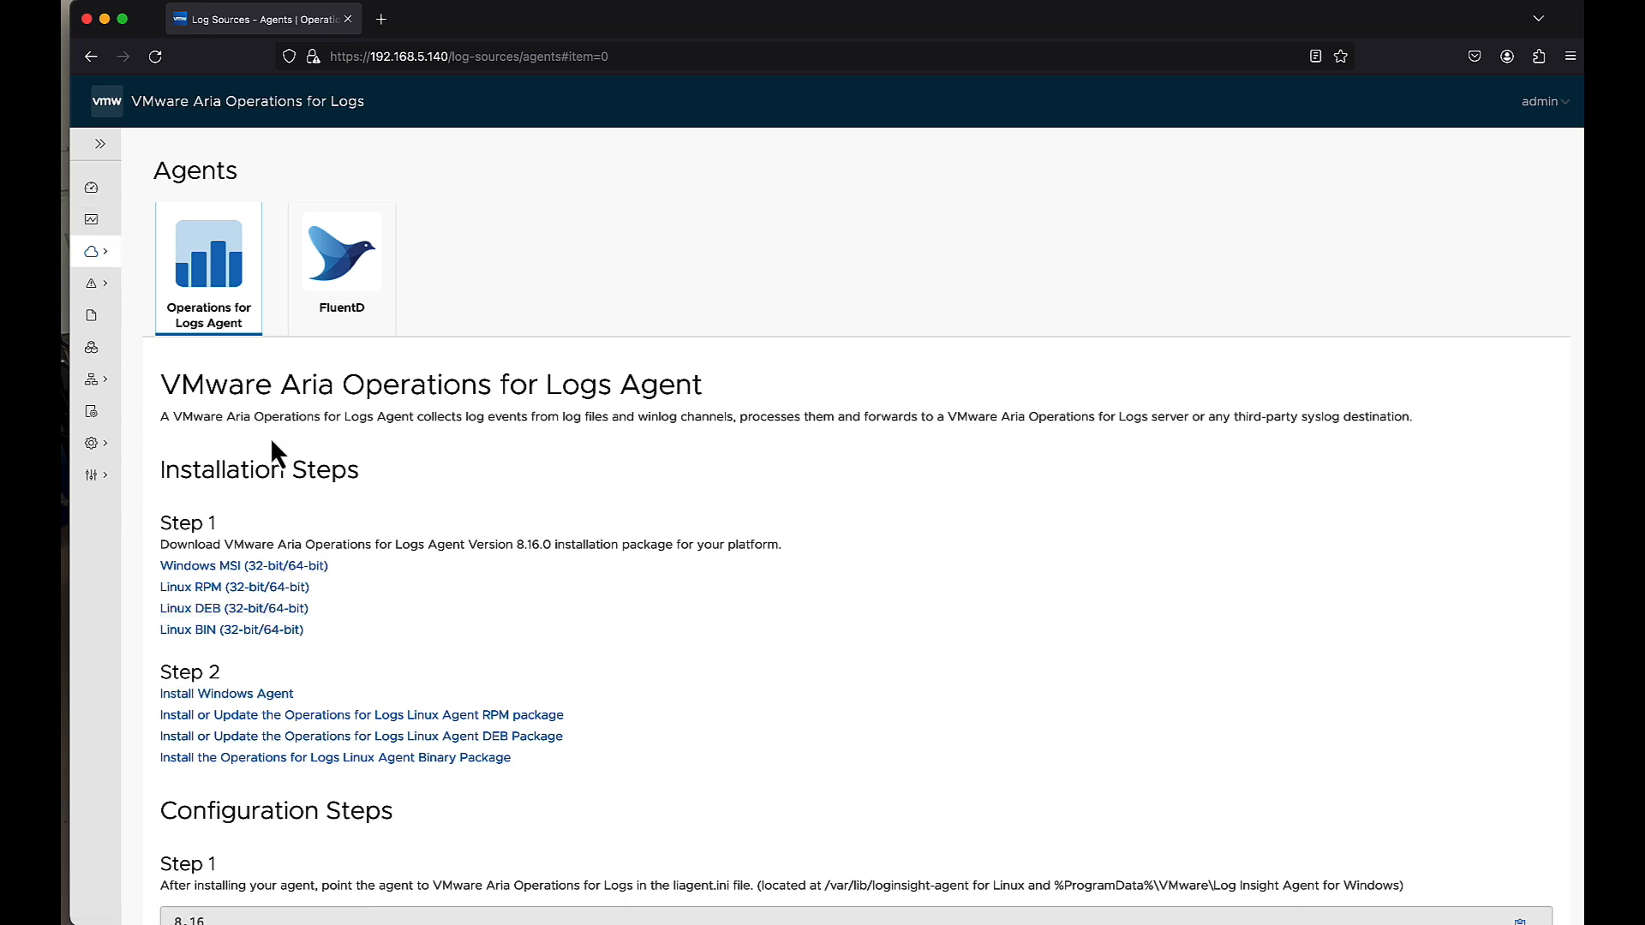
Switch to Explore Logs, still showing the Ready to Ingest Data overview
left_click(101, 144)
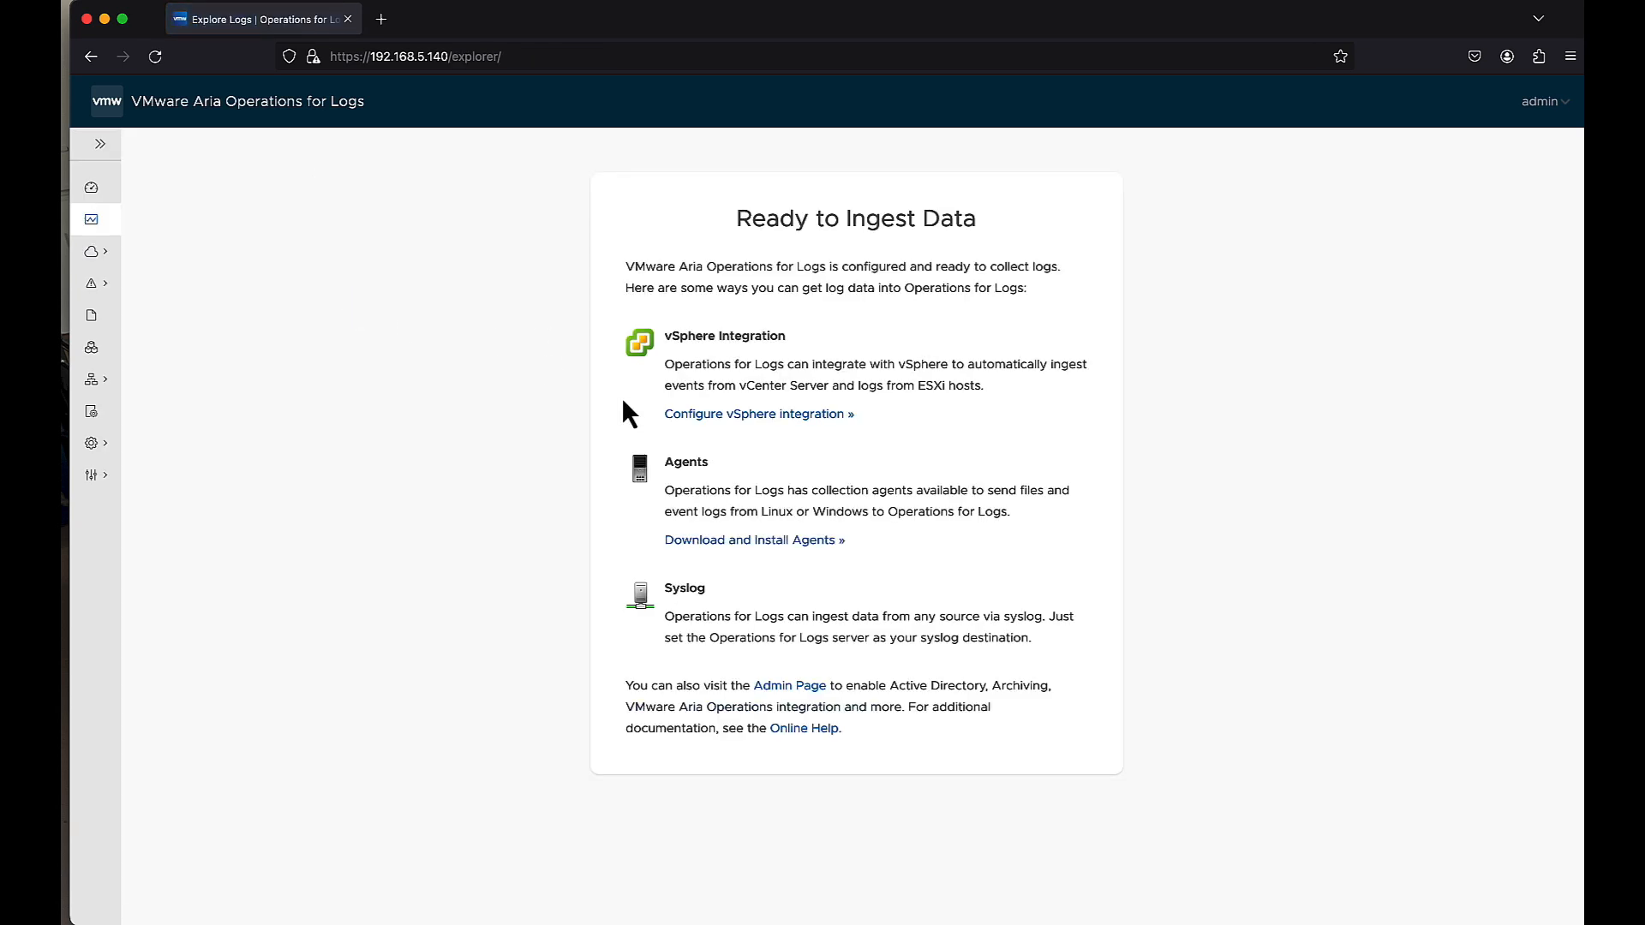
mouse_move(808, 823)
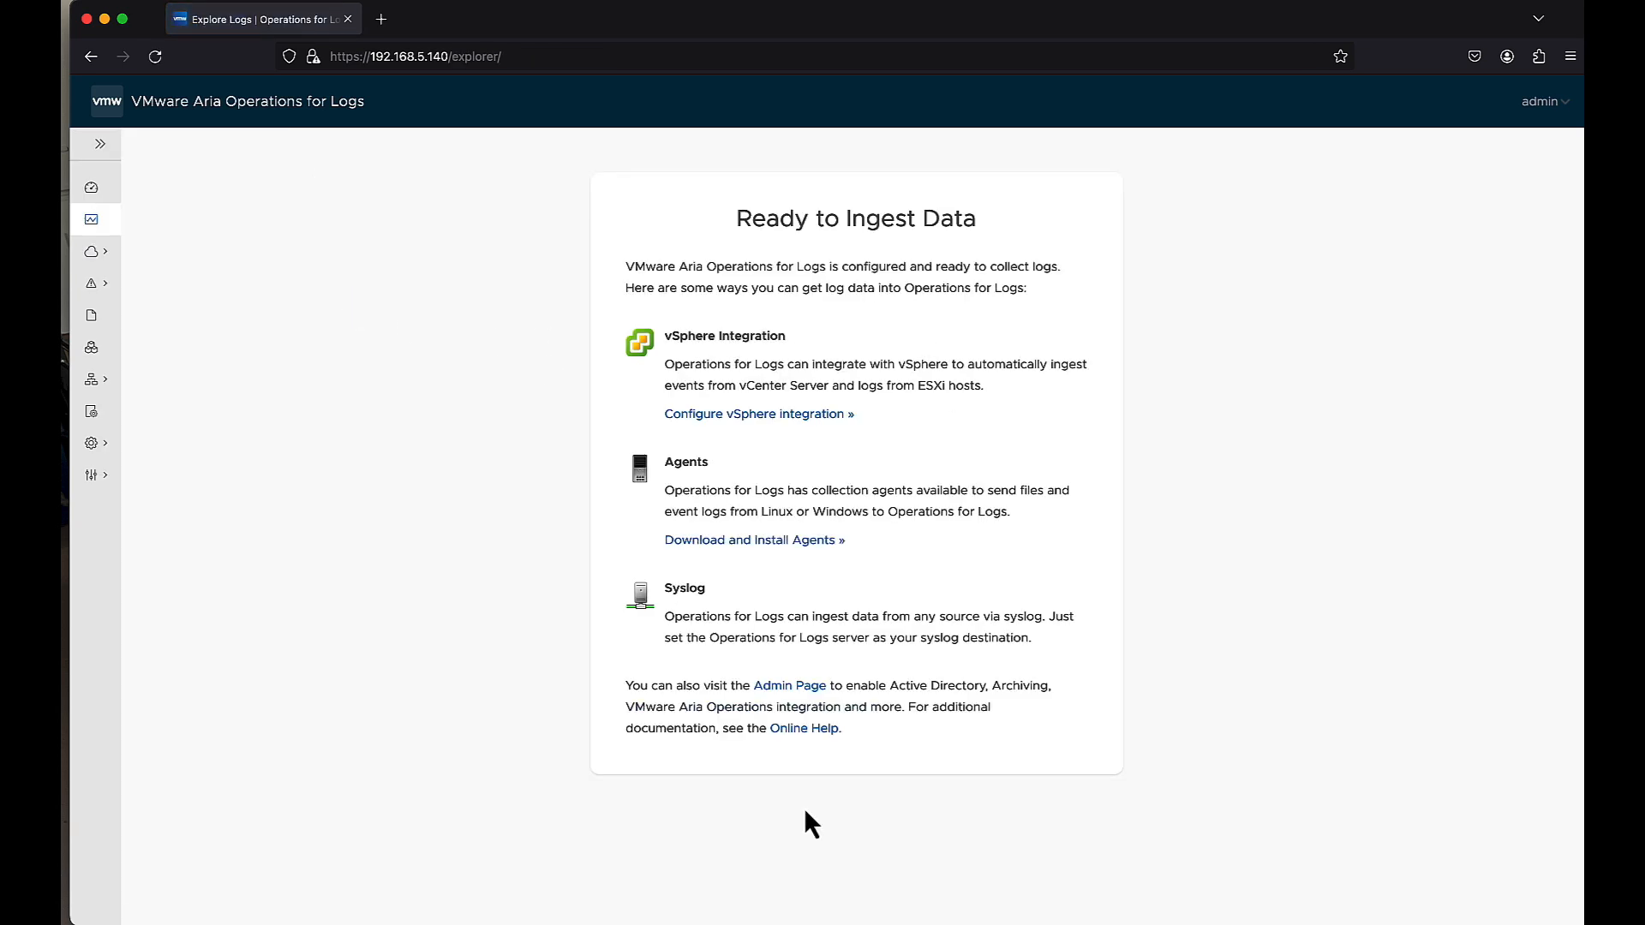
mouse_move(115, 558)
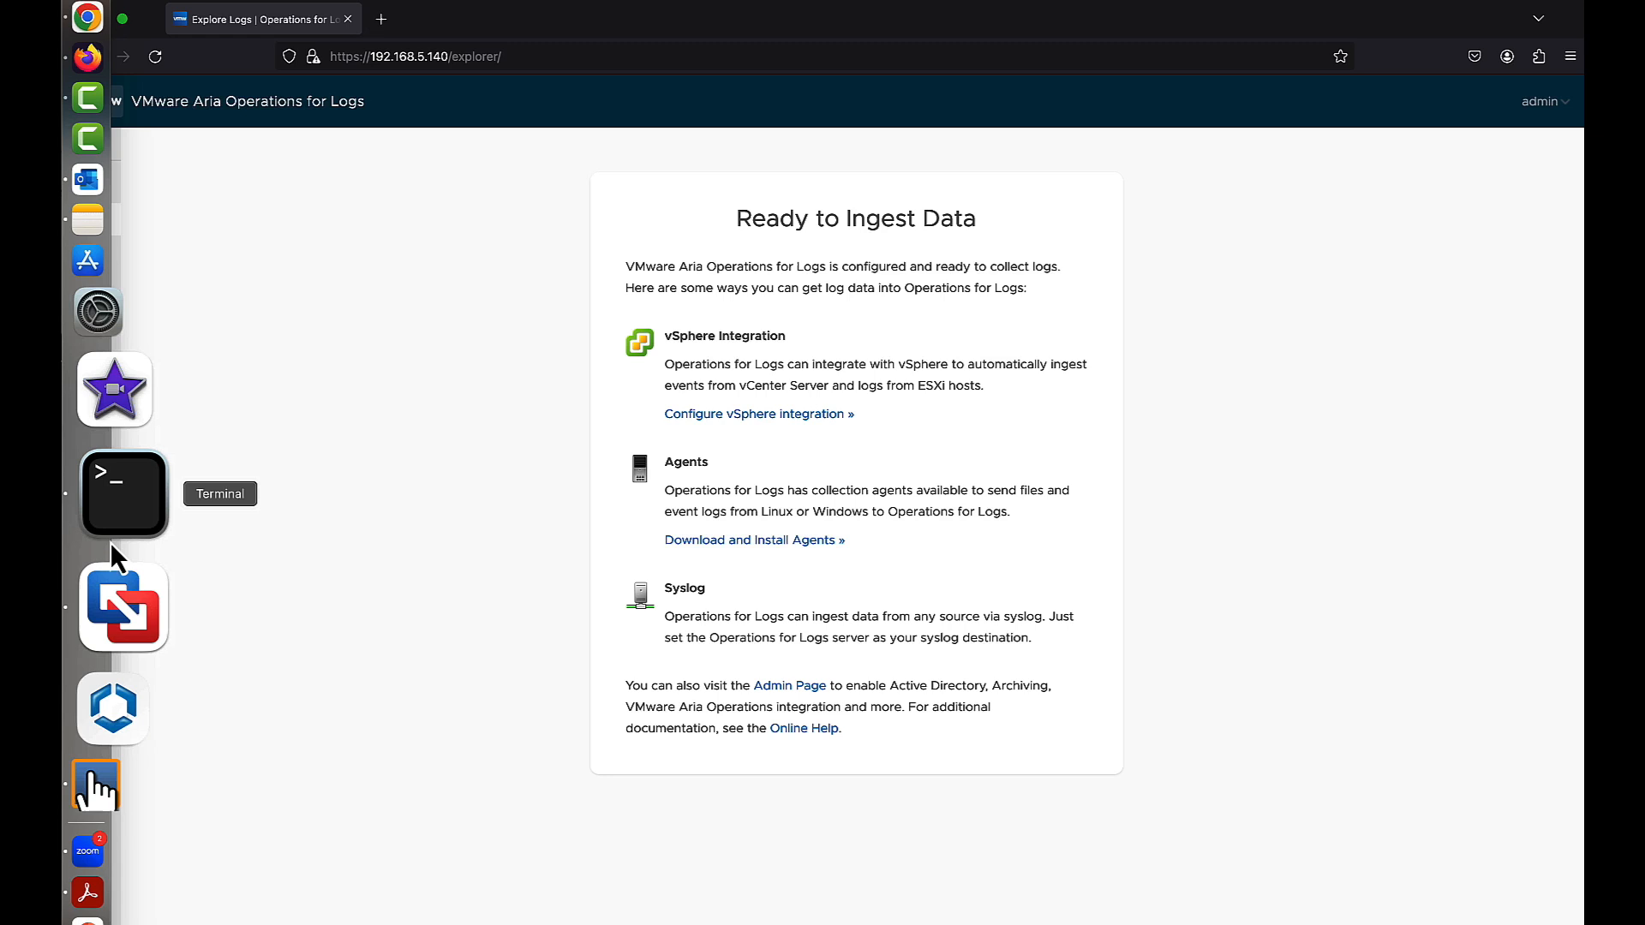
SSH as root to 192.168.5.60 from Terminal and check the kernel with uname
left_click(123, 493)
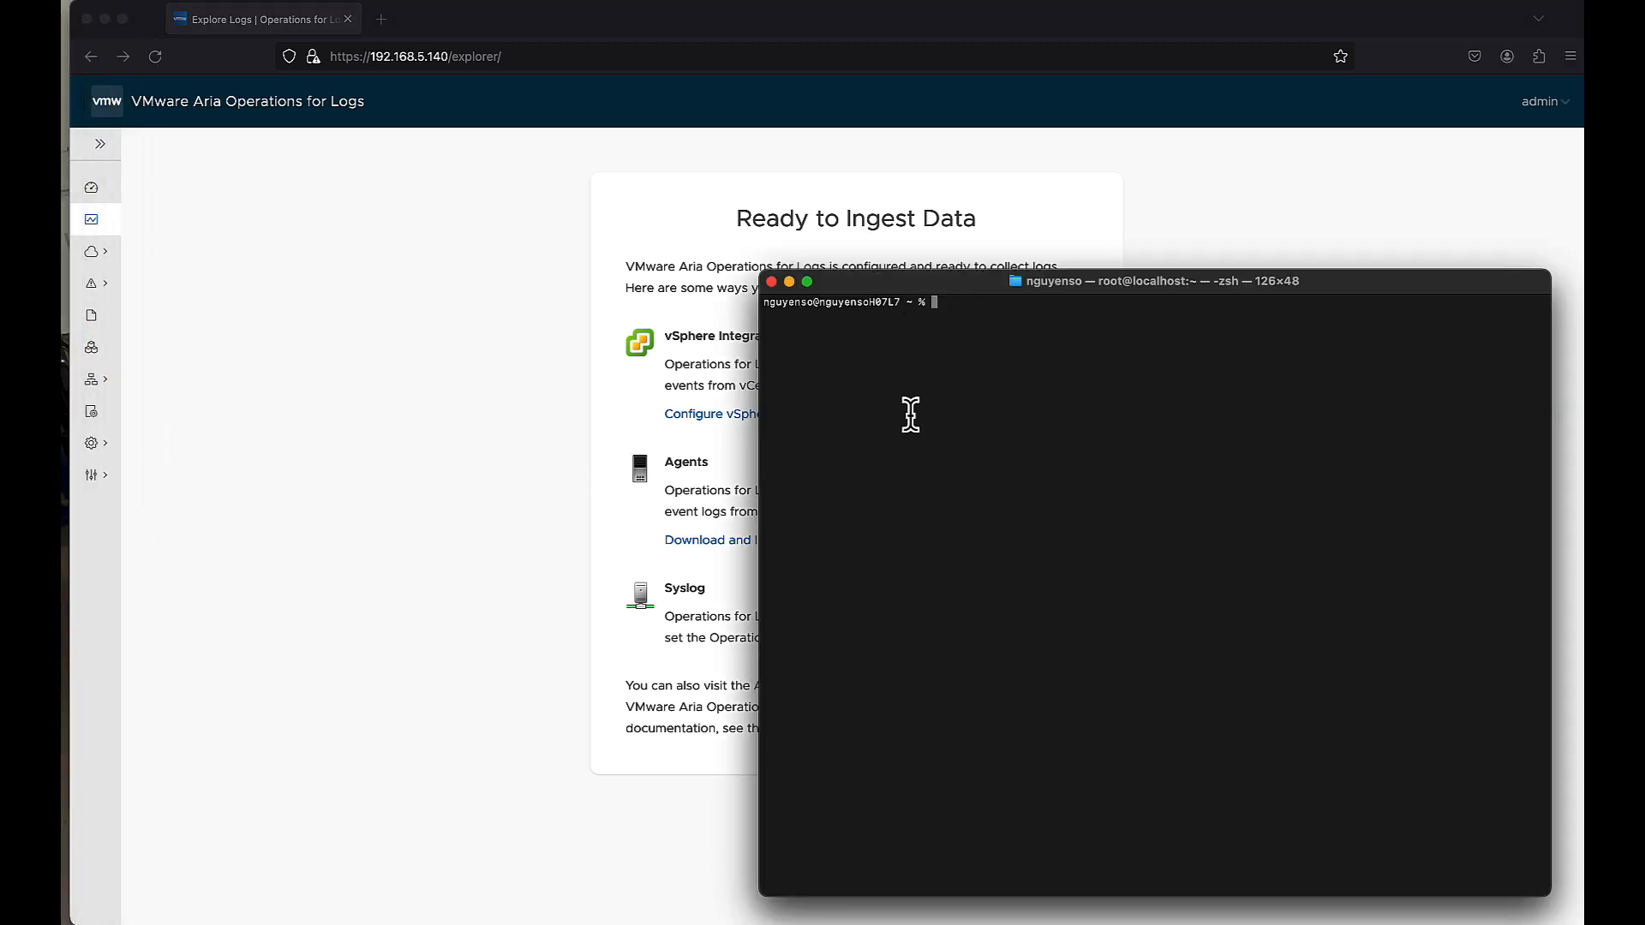
type("ssh root@192.168.5.60")
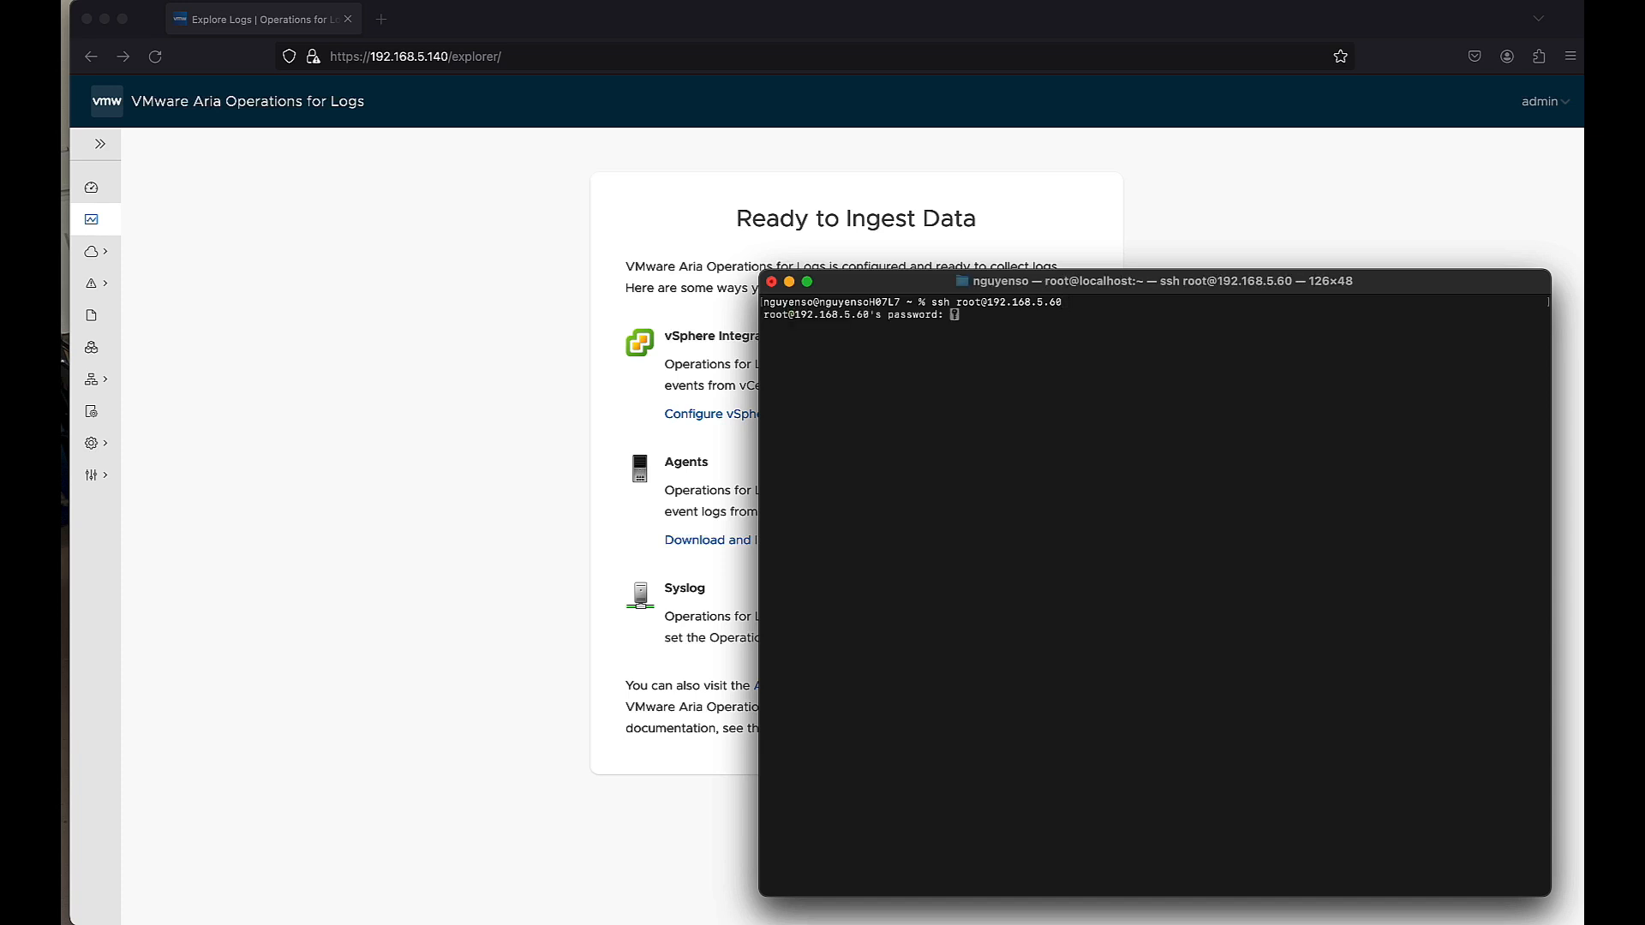
type("cat")
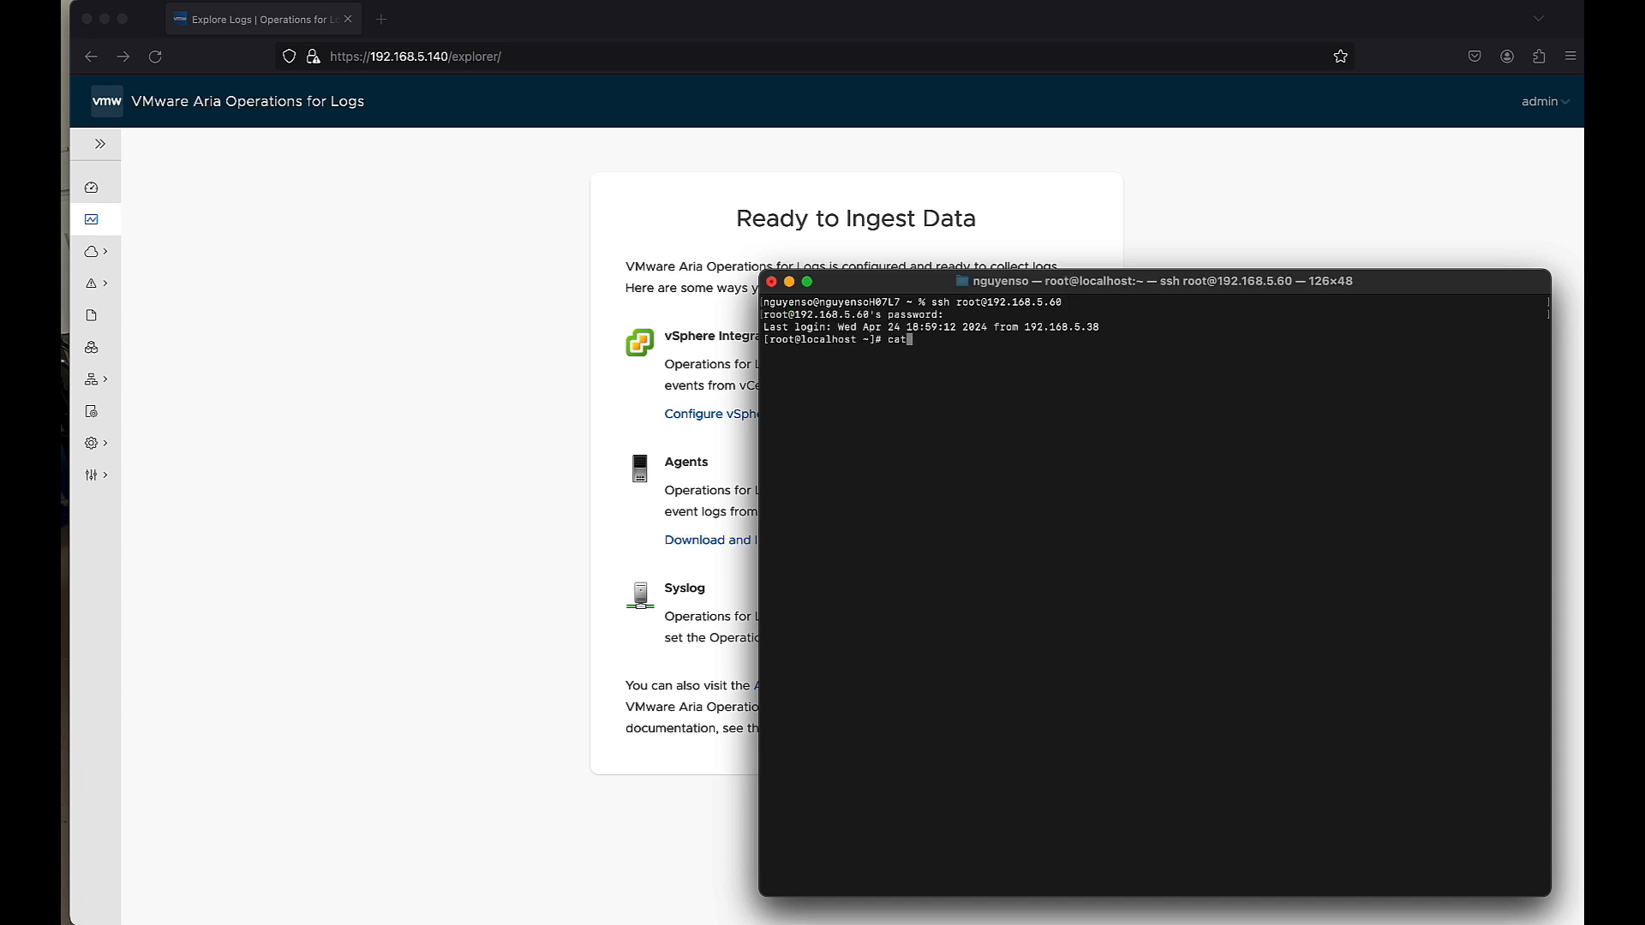
key("ctrl+u")
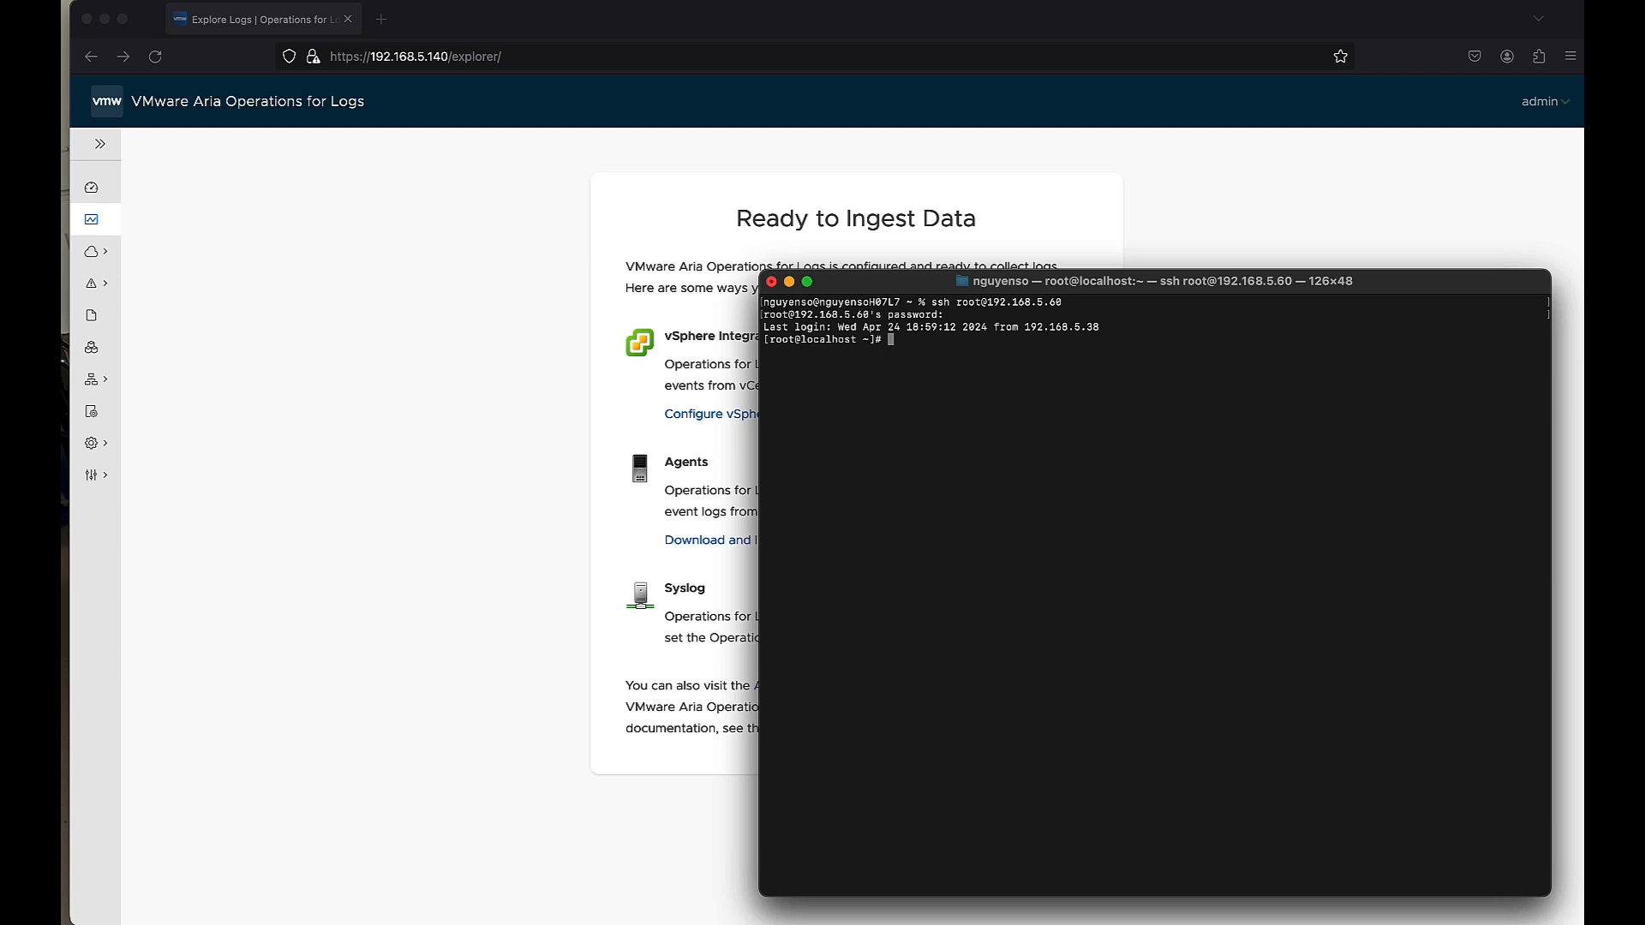
type("uname -a")
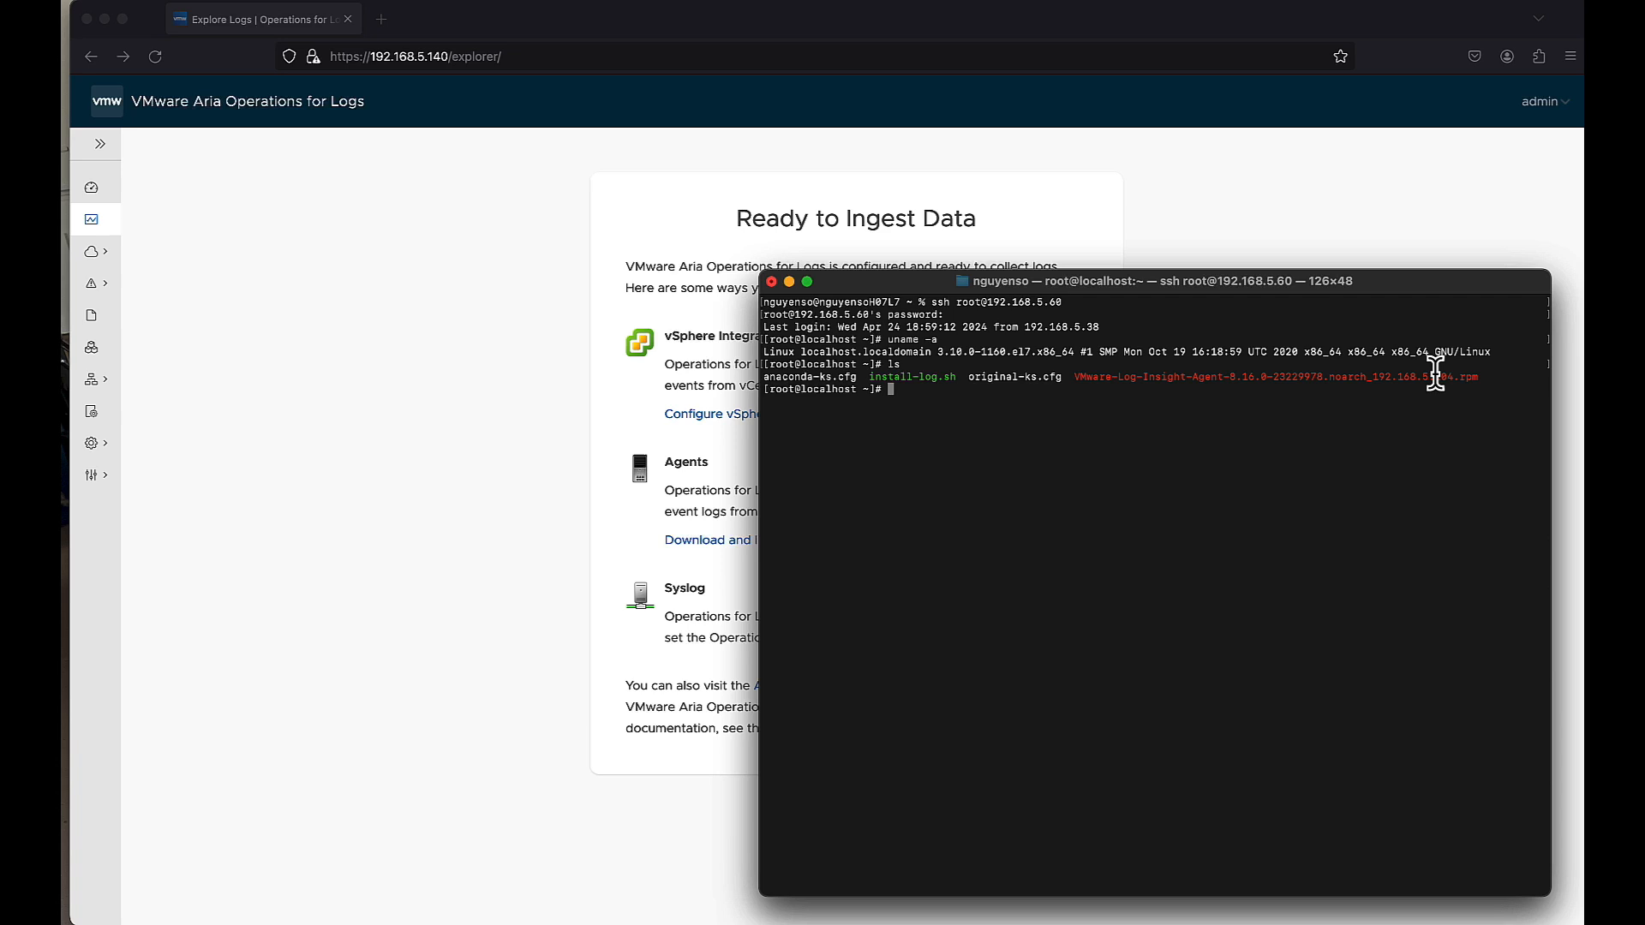
mouse_move(984, 485)
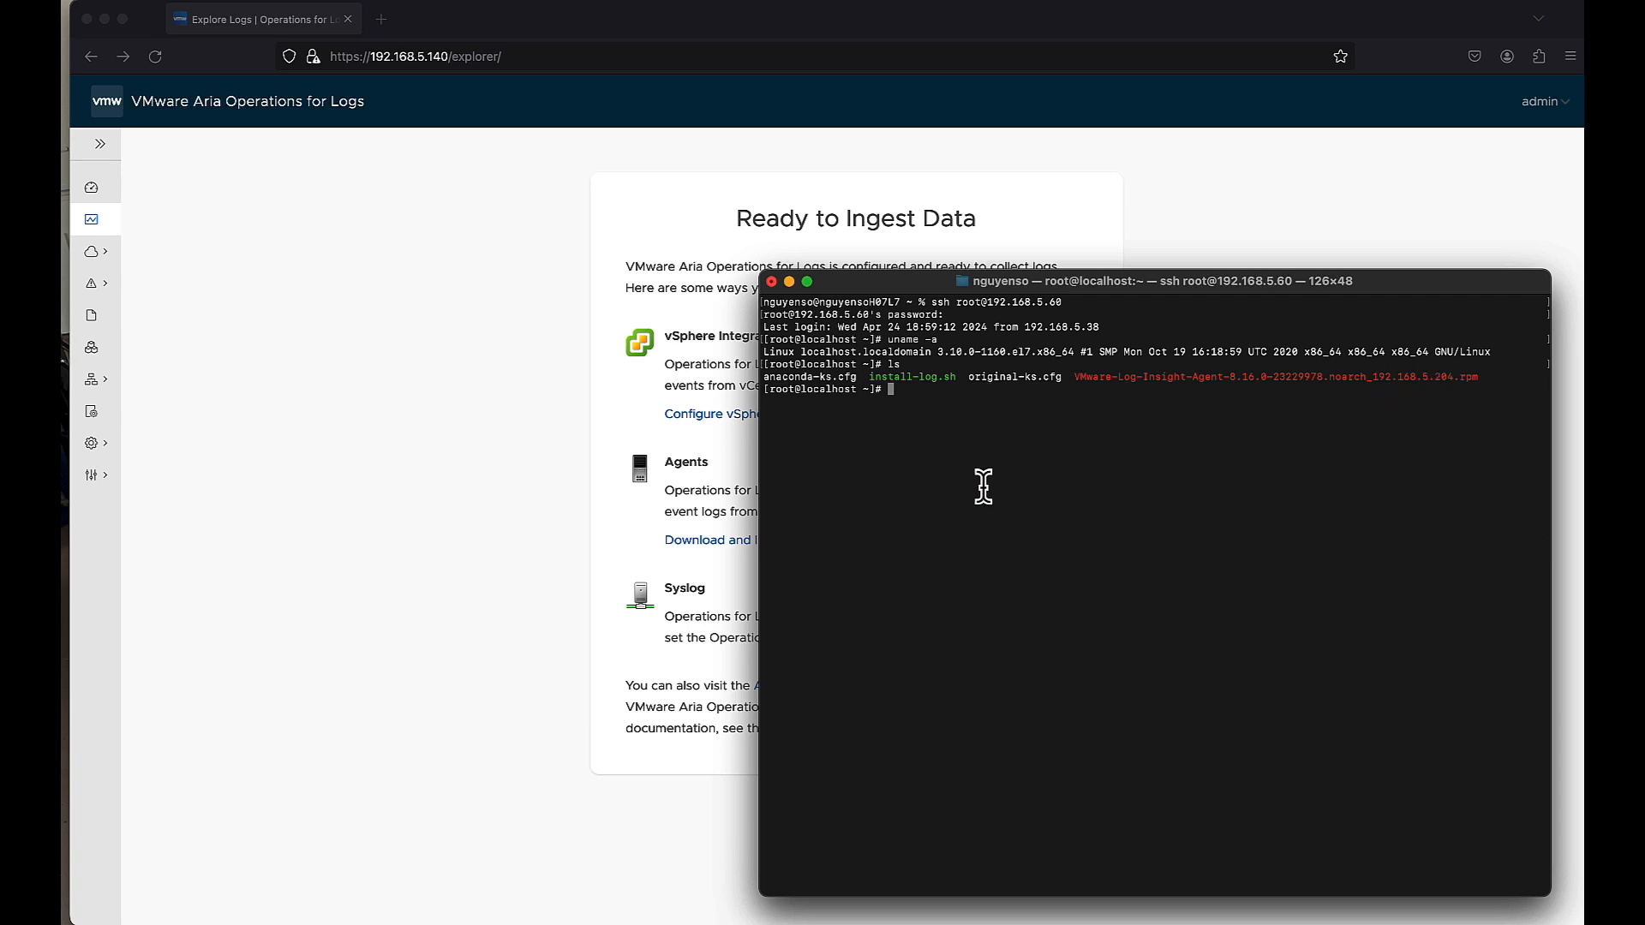
Review install-log.sh and run it to install the agent RPM pointed at 192.168.5.140
type("cat install-log.sh")
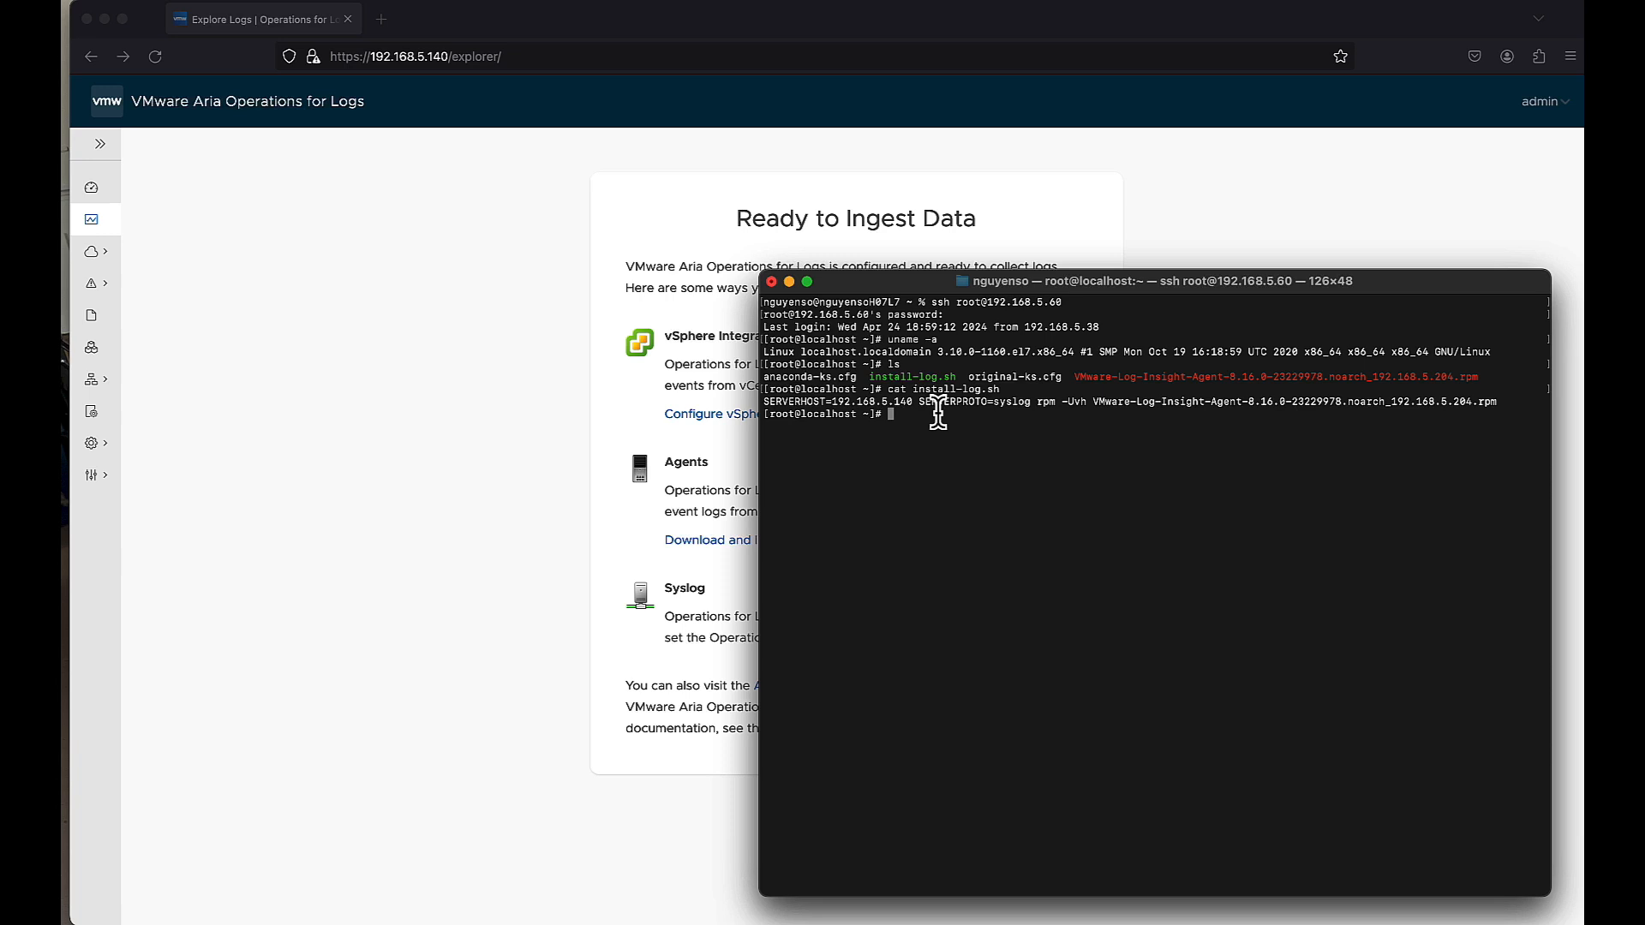
mouse_move(1047, 408)
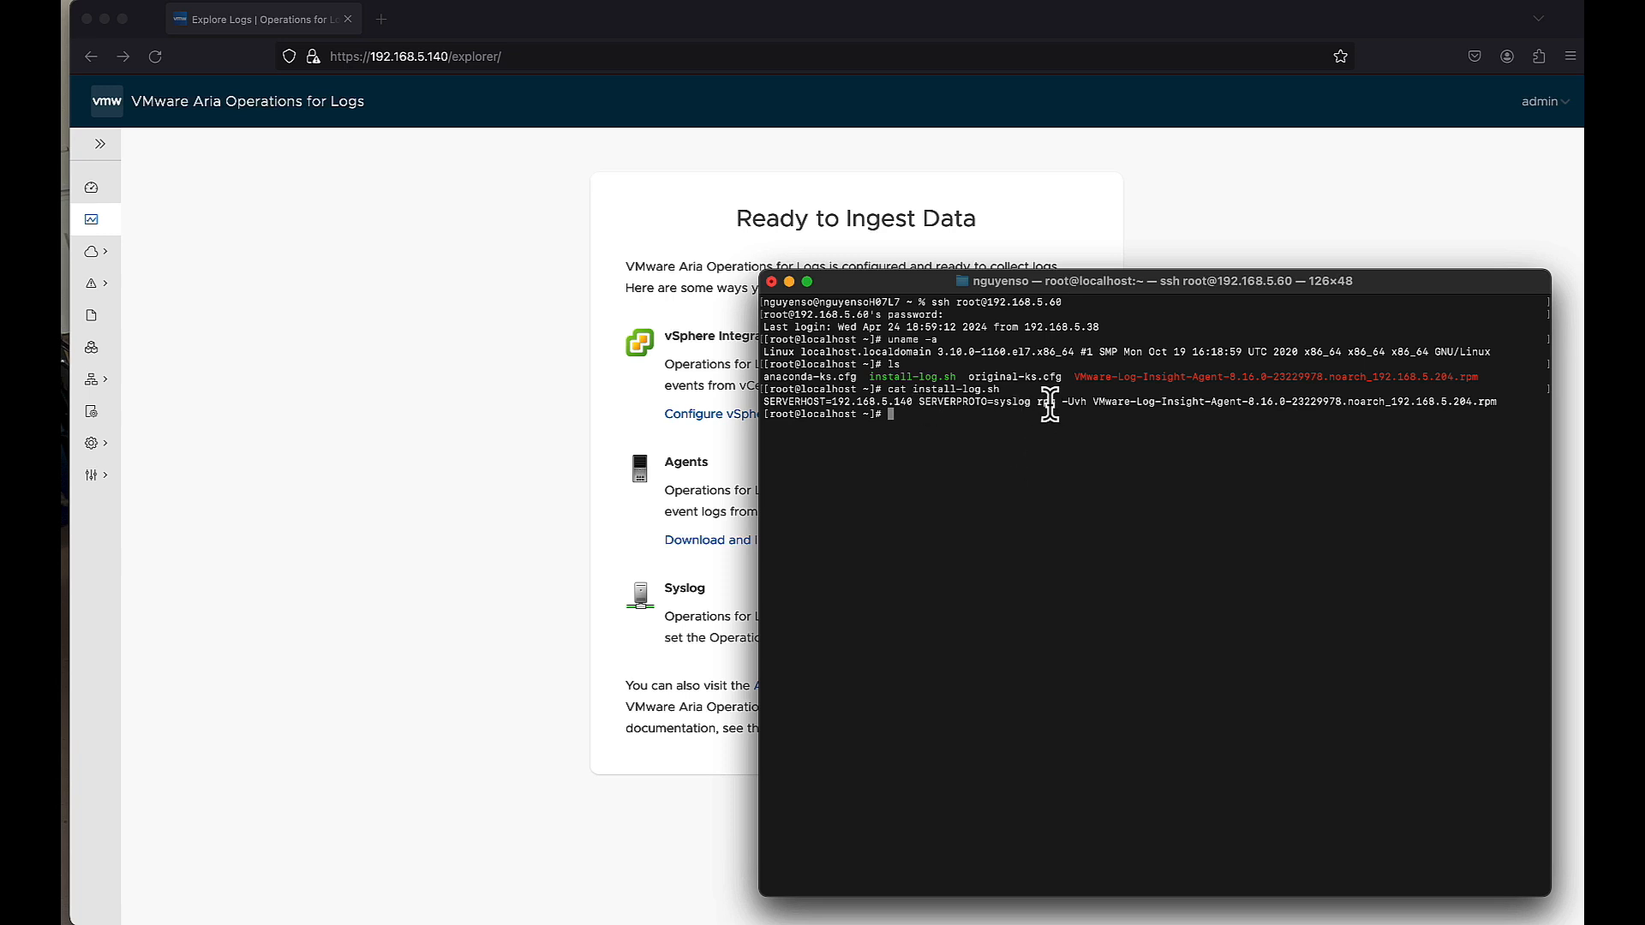
type("./install-log.sh")
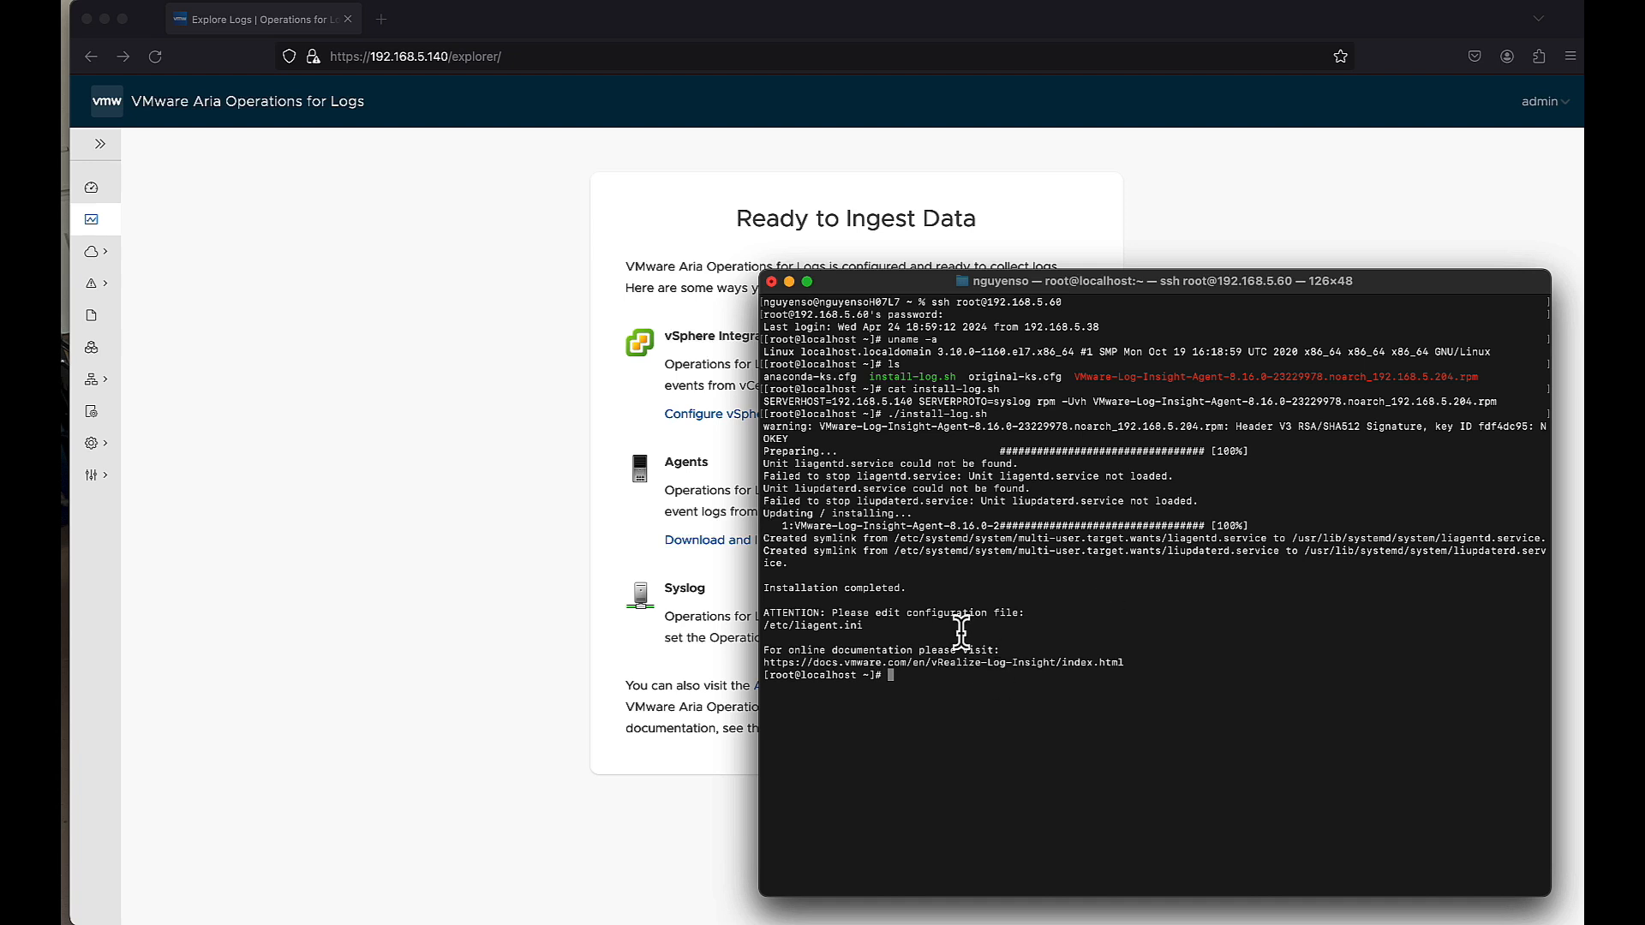
Edit /etc/liagent.ini in vi, showing syslog protocol and host 192.168.5.140
type("vi /etc")
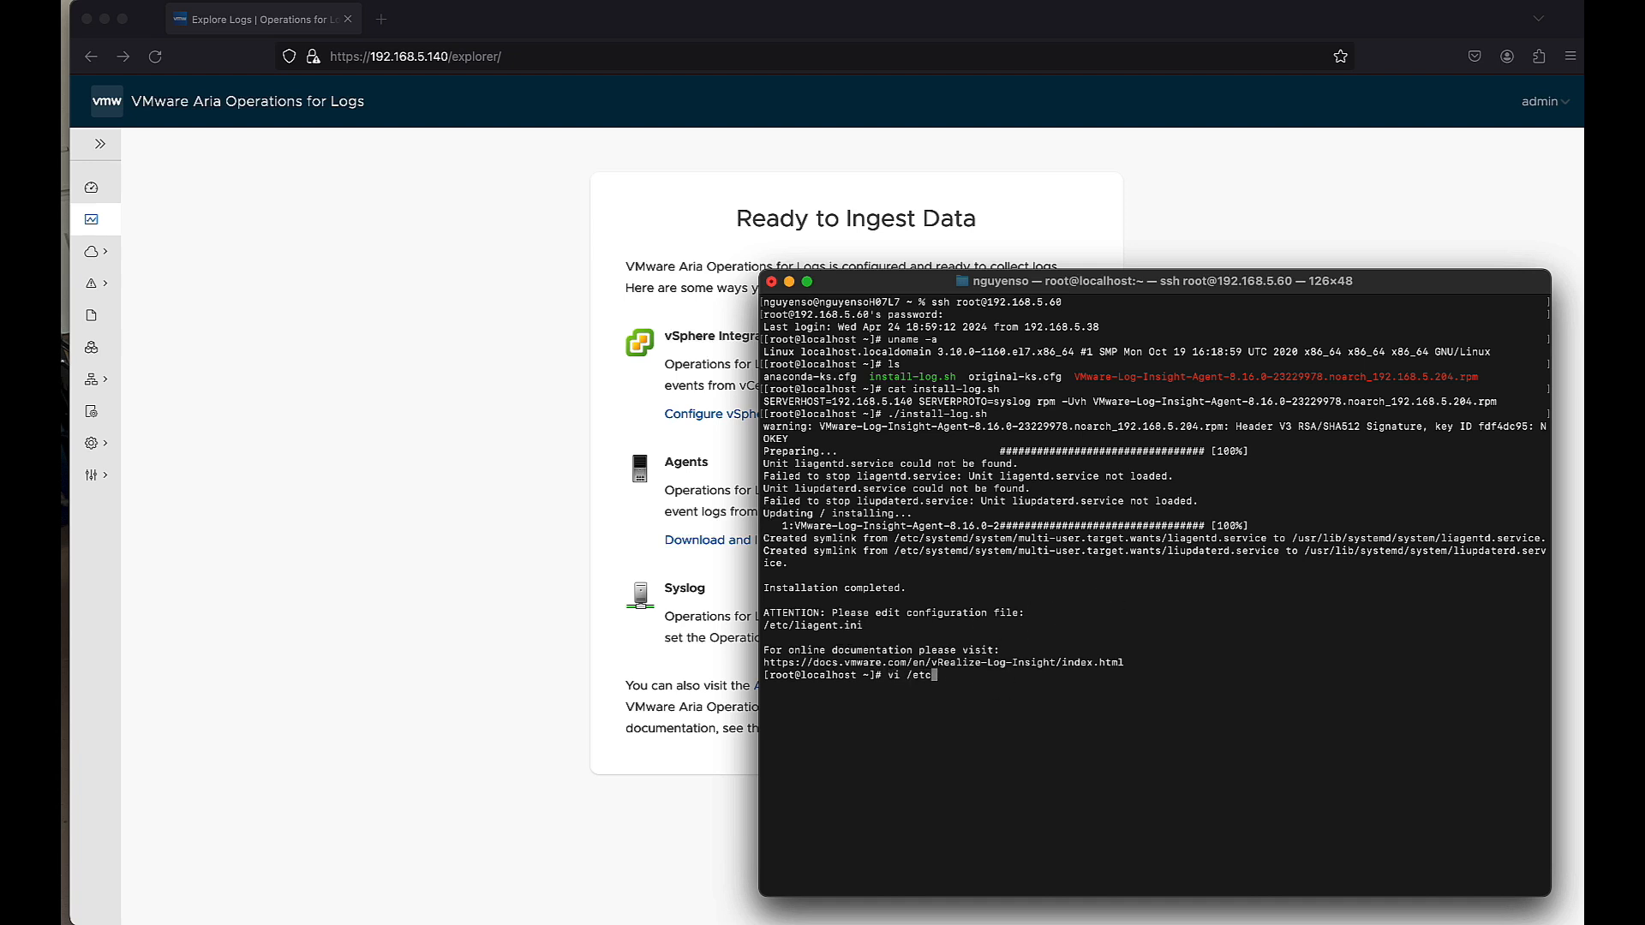
type("li")
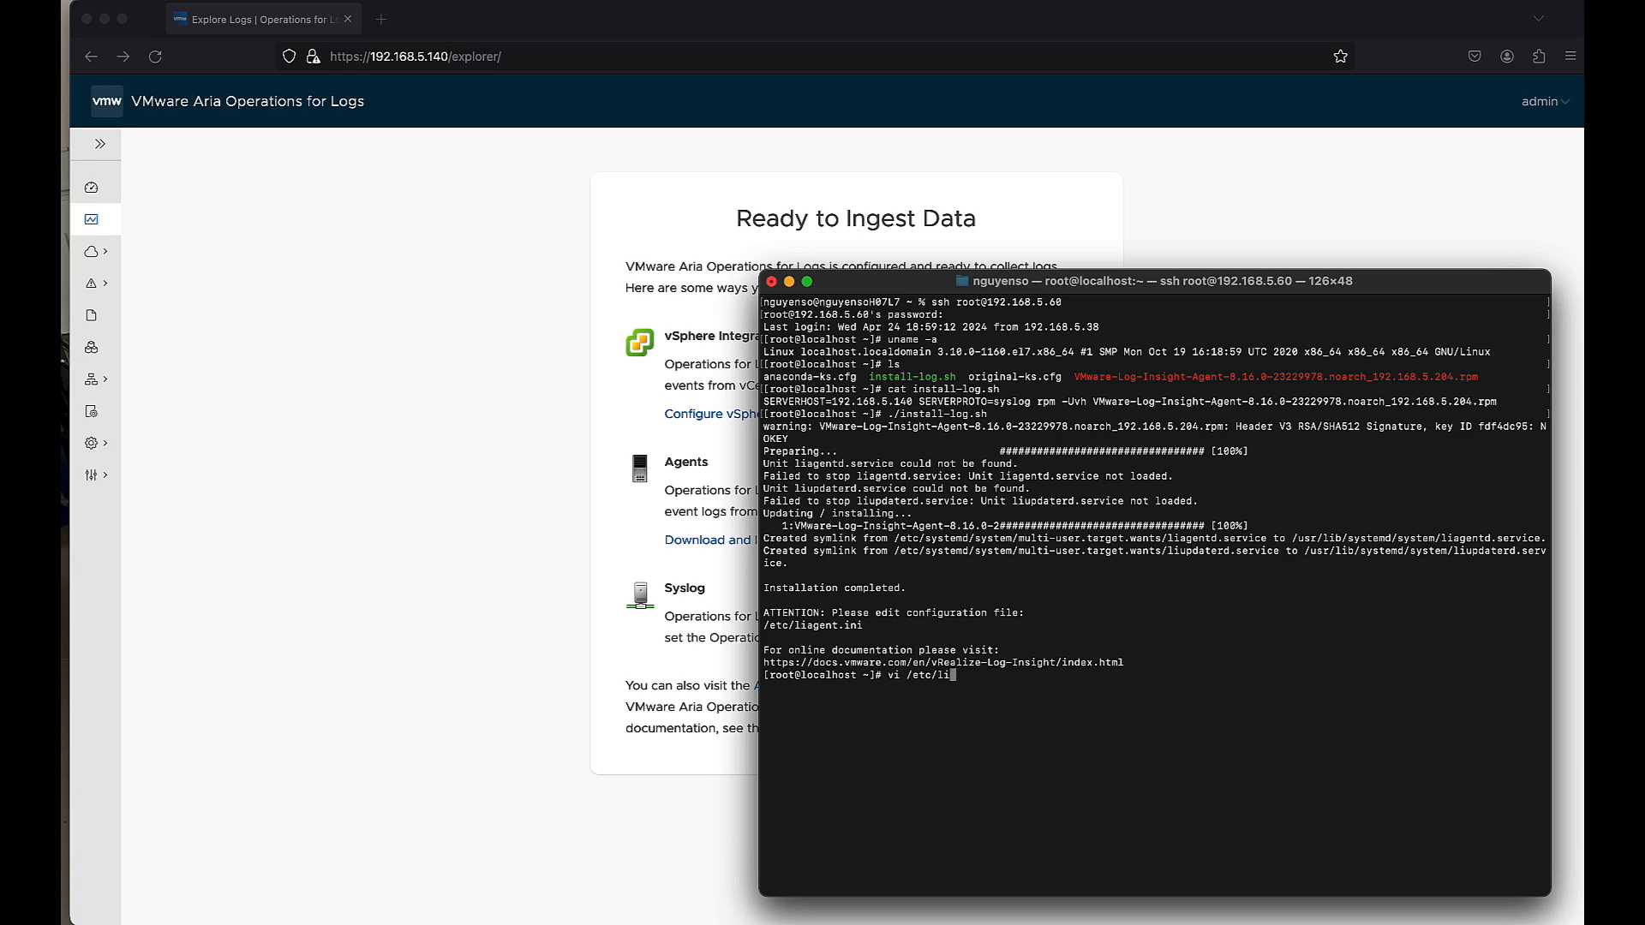
key("Enter")
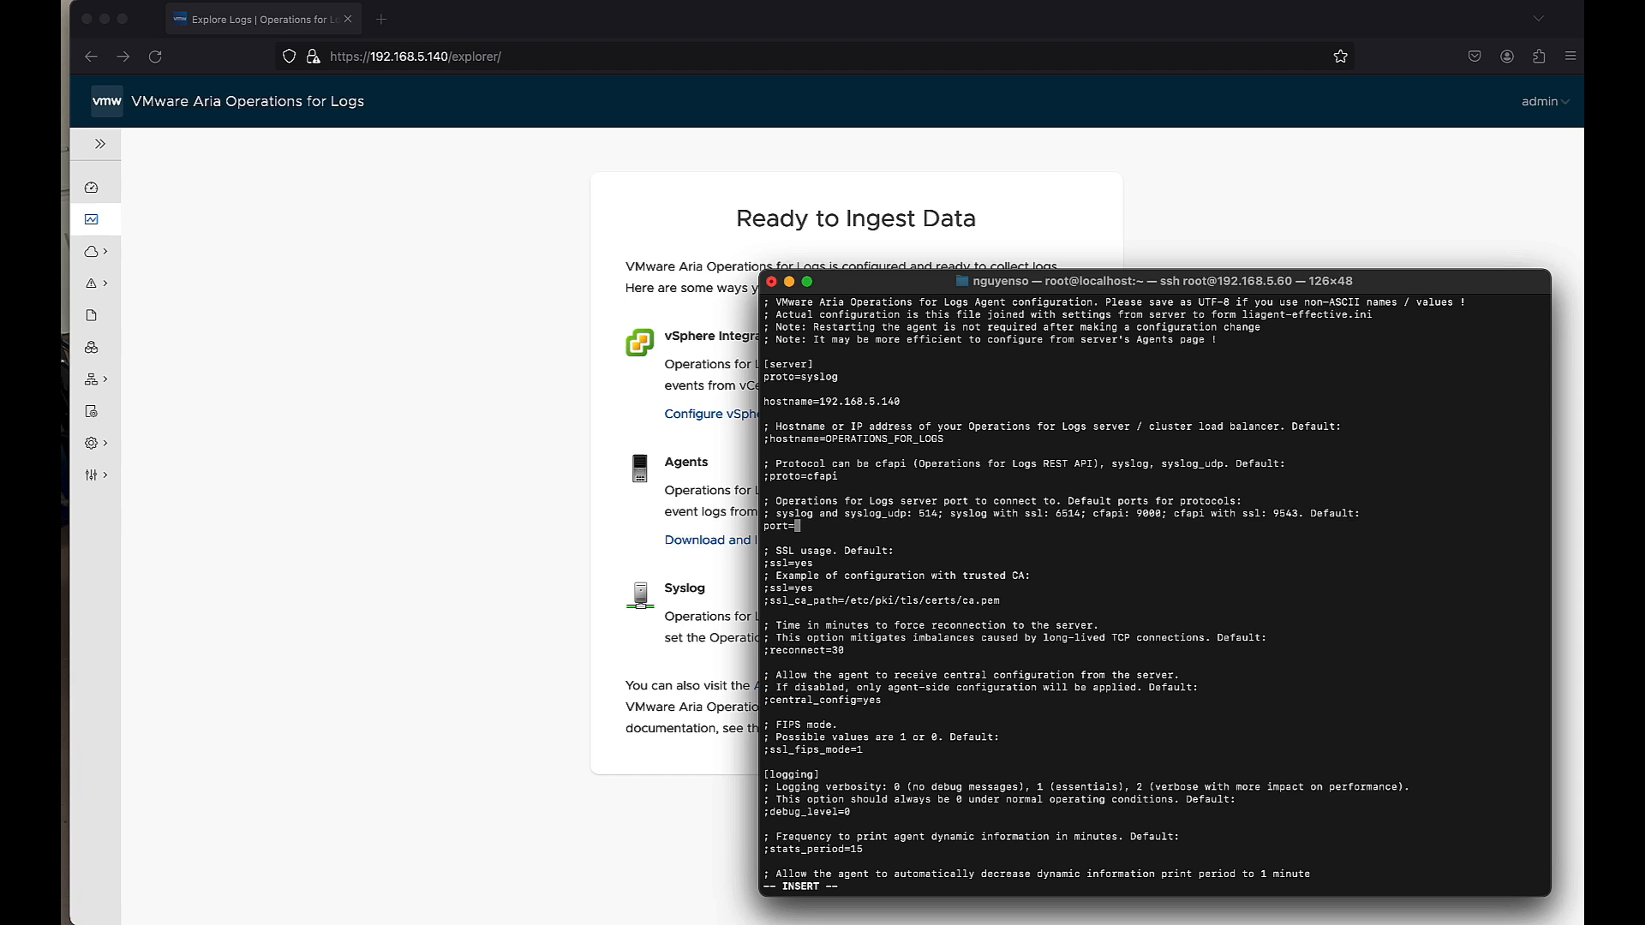
Set port=514 and ssl=no in liagent.ini and review the rest of the file
type("514")
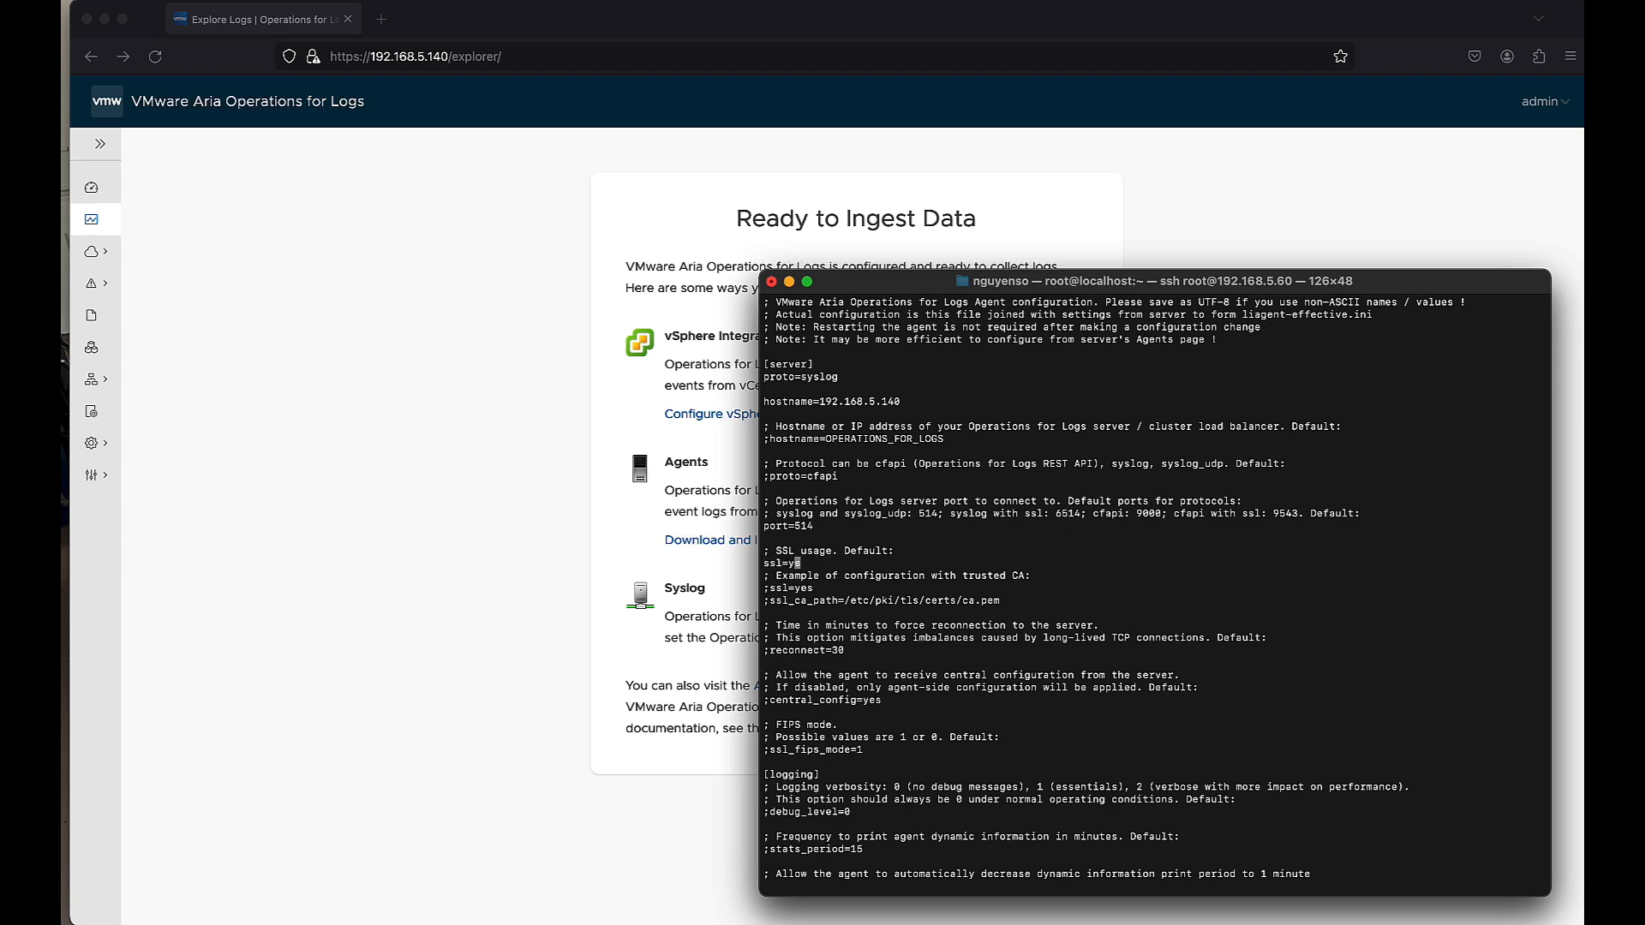
type("no")
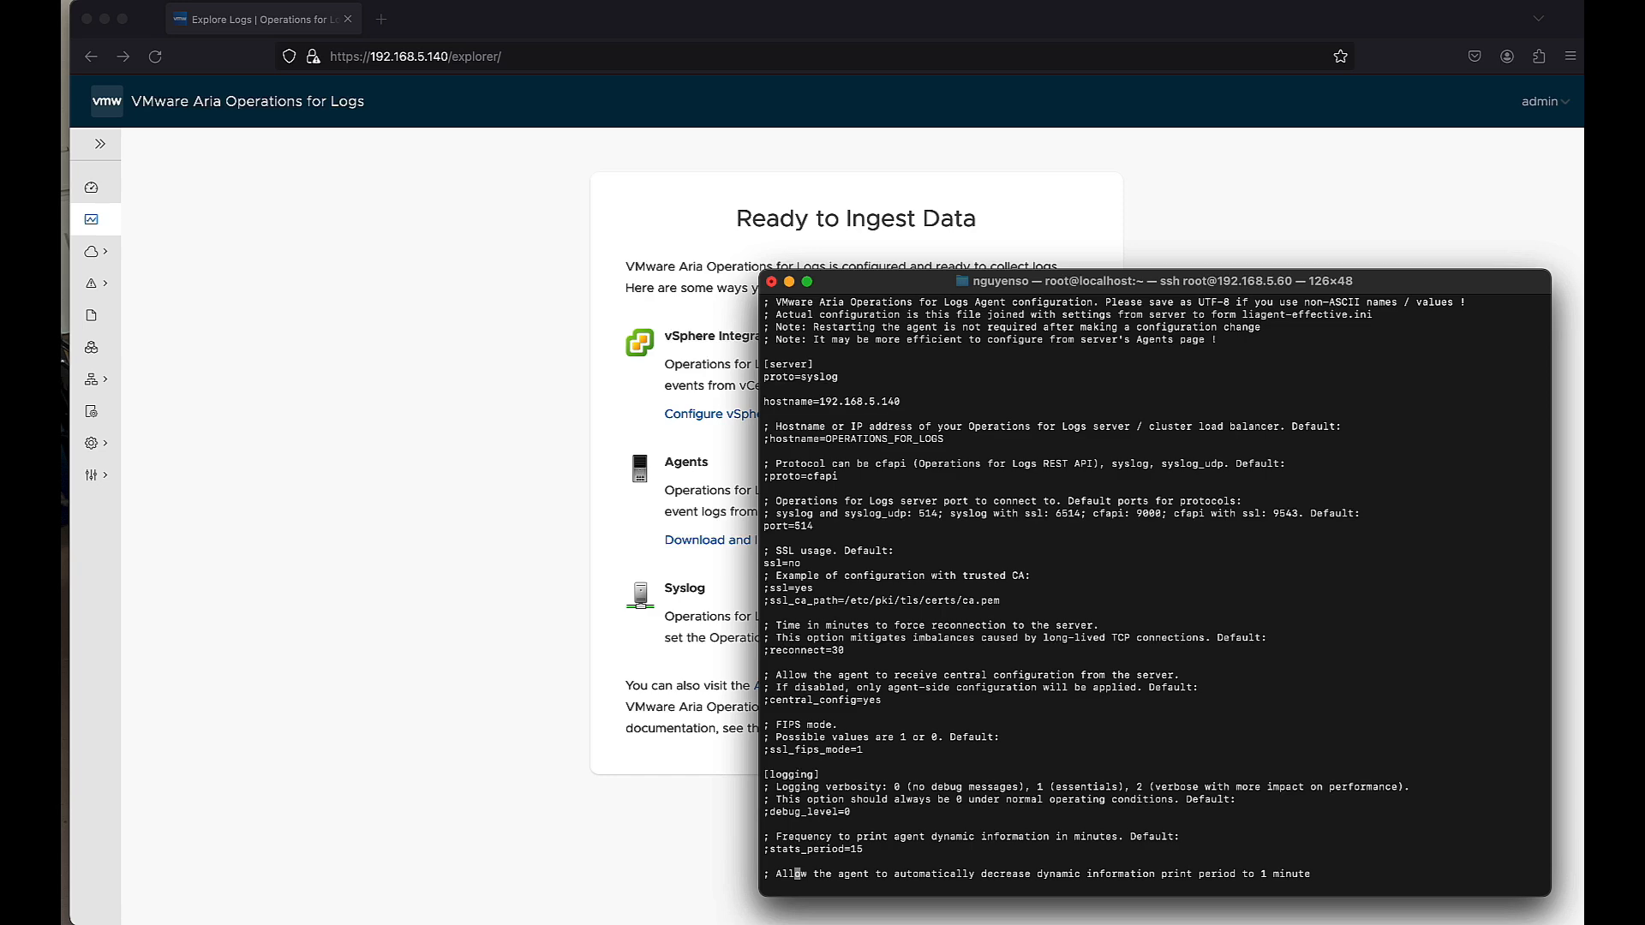
scroll("down", 3)
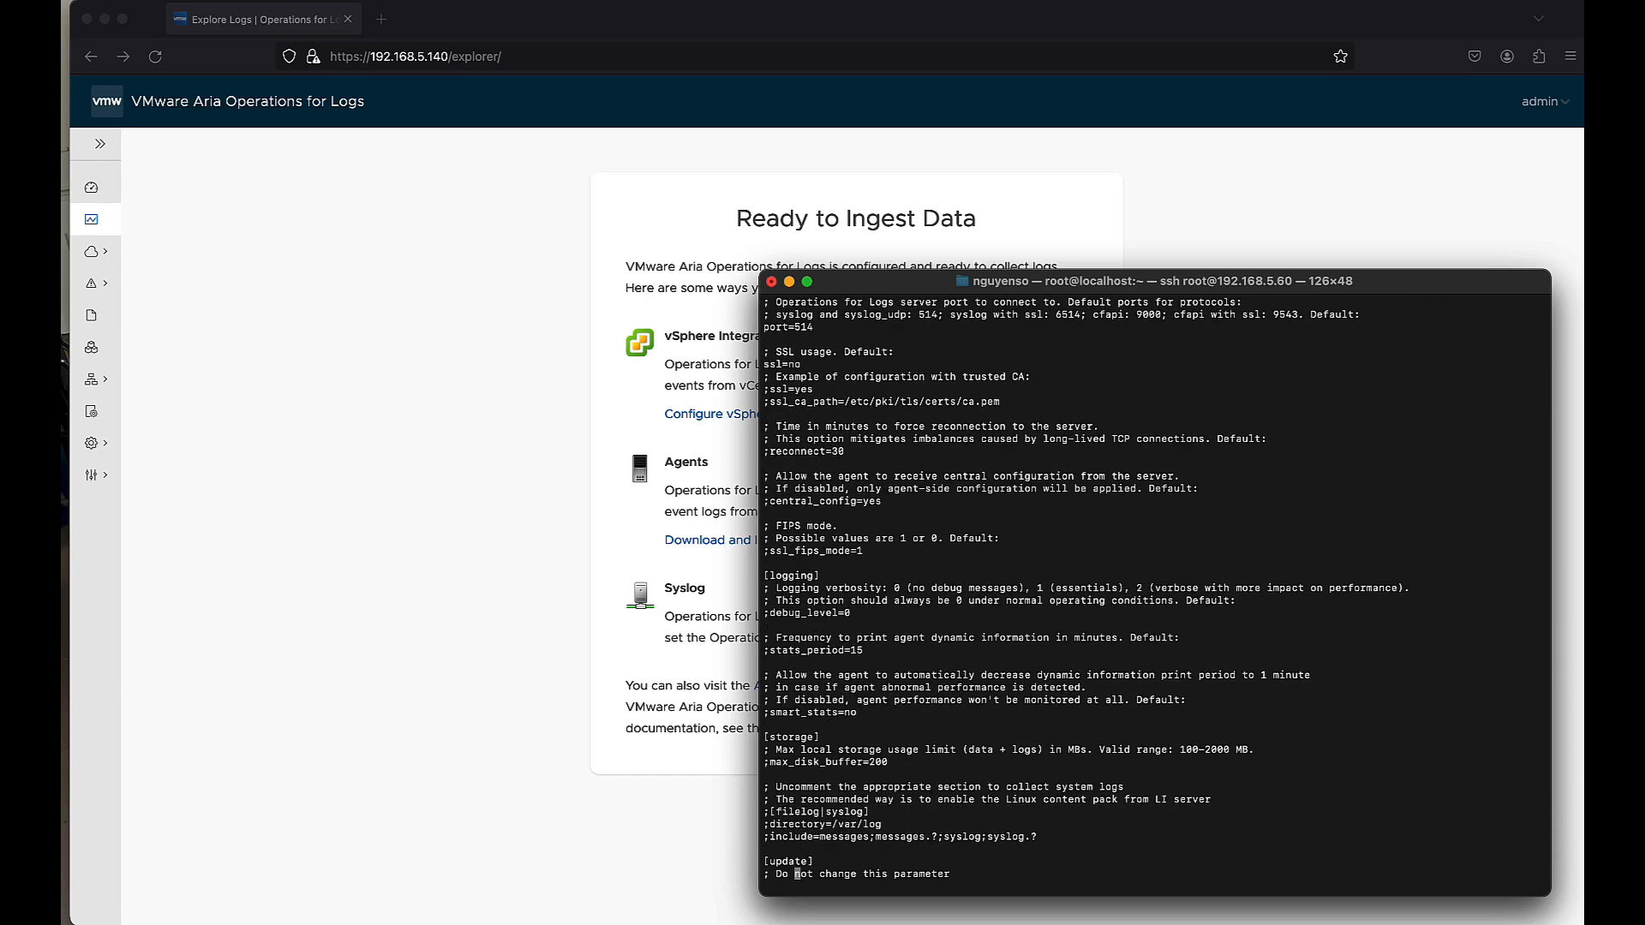
scroll("down", 3)
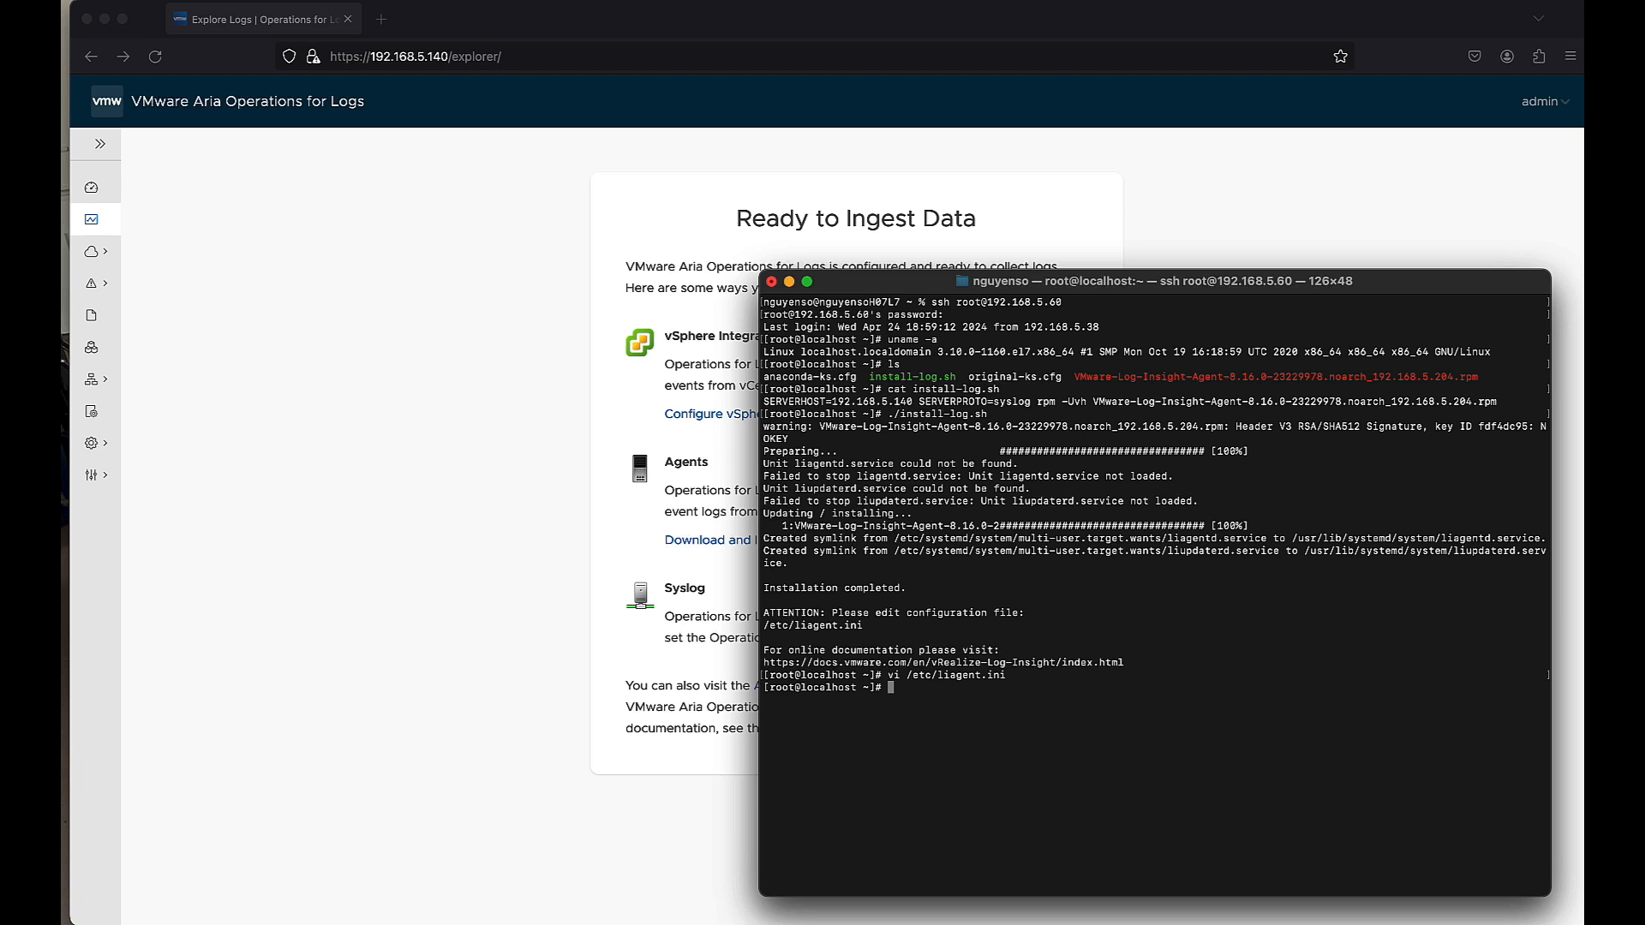
Confirm liagent and liupdater with ps -ef | grep, reboot, and start SSH back to 192.168.5.60
type("ps -ef | grep insight")
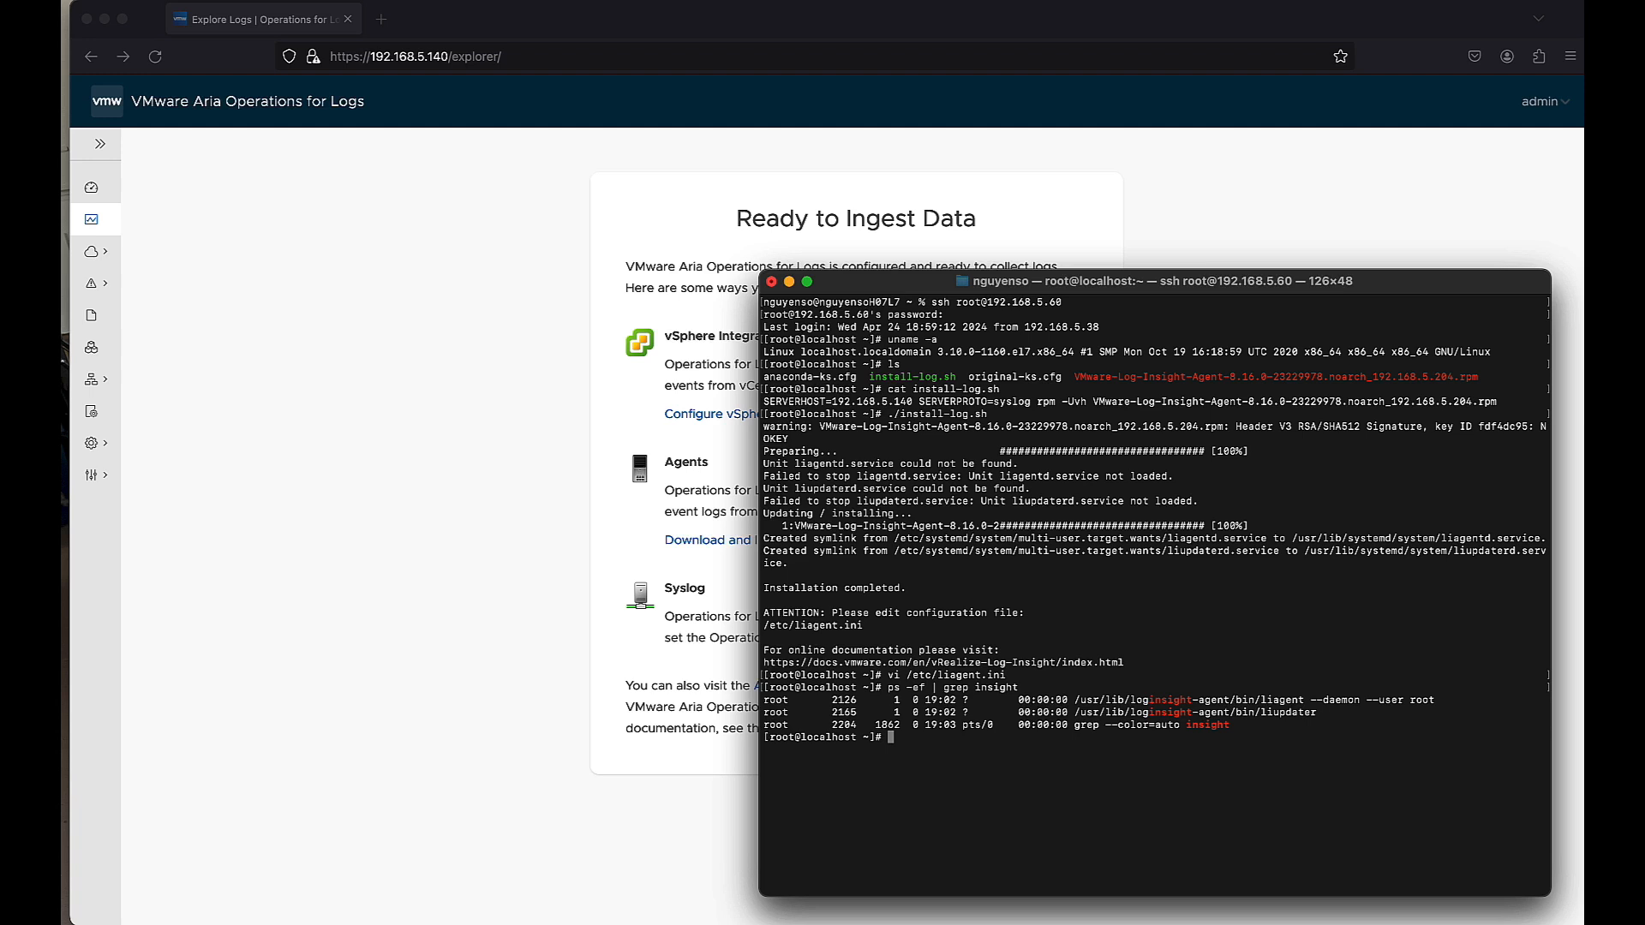
type("reboot")
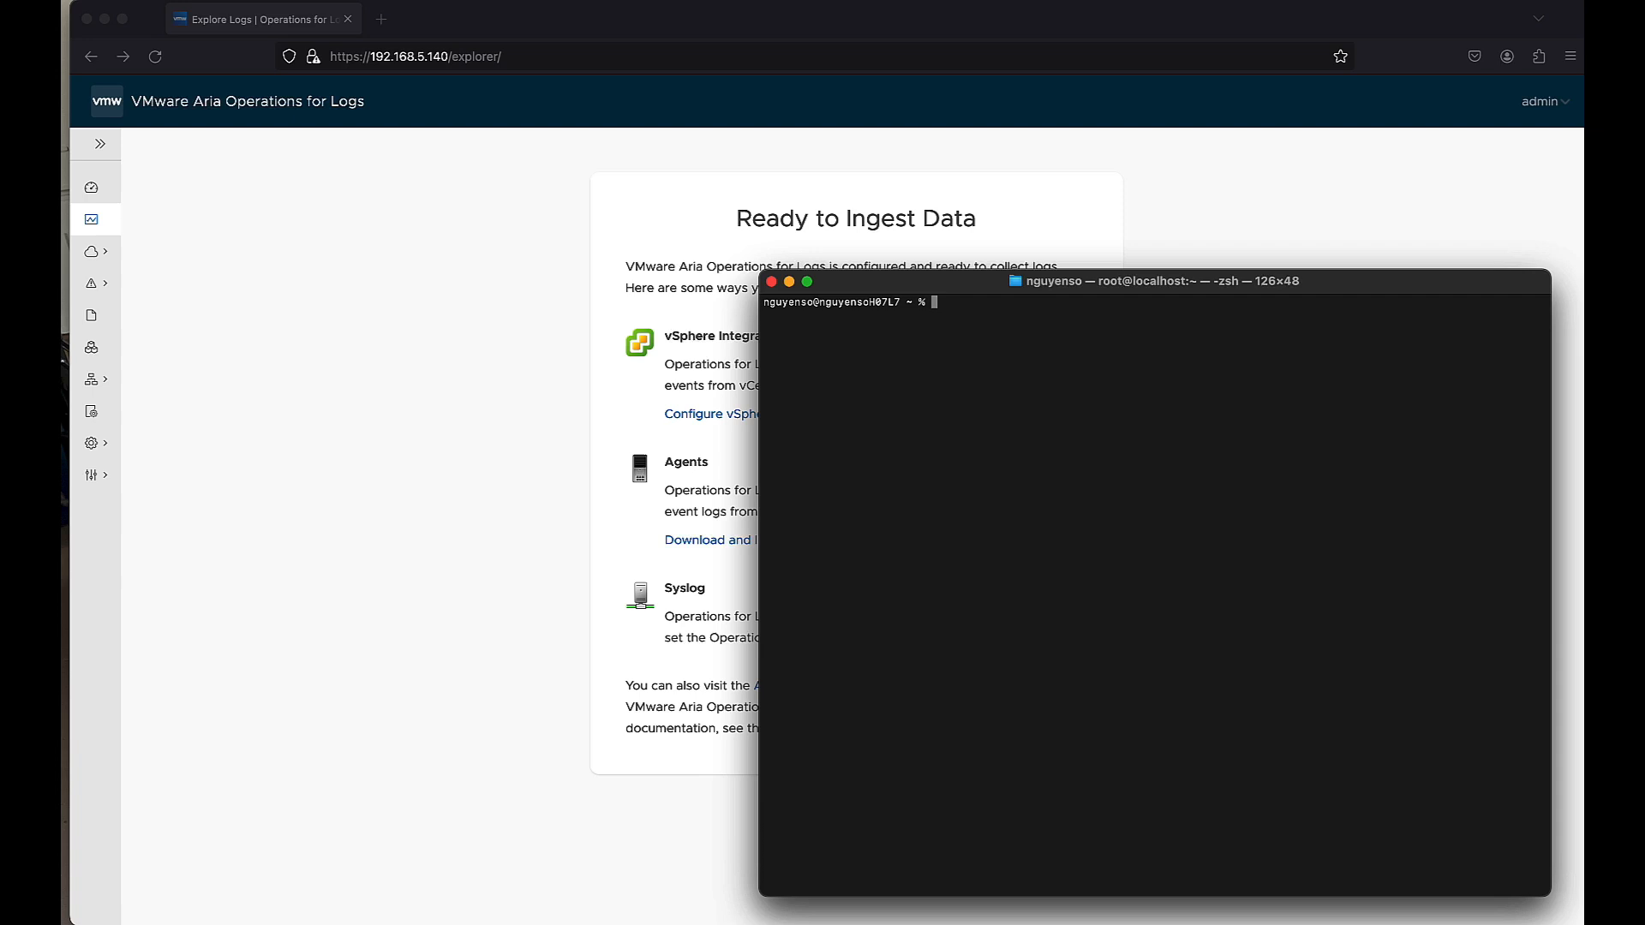
type("ssh root@192.168.5.60")
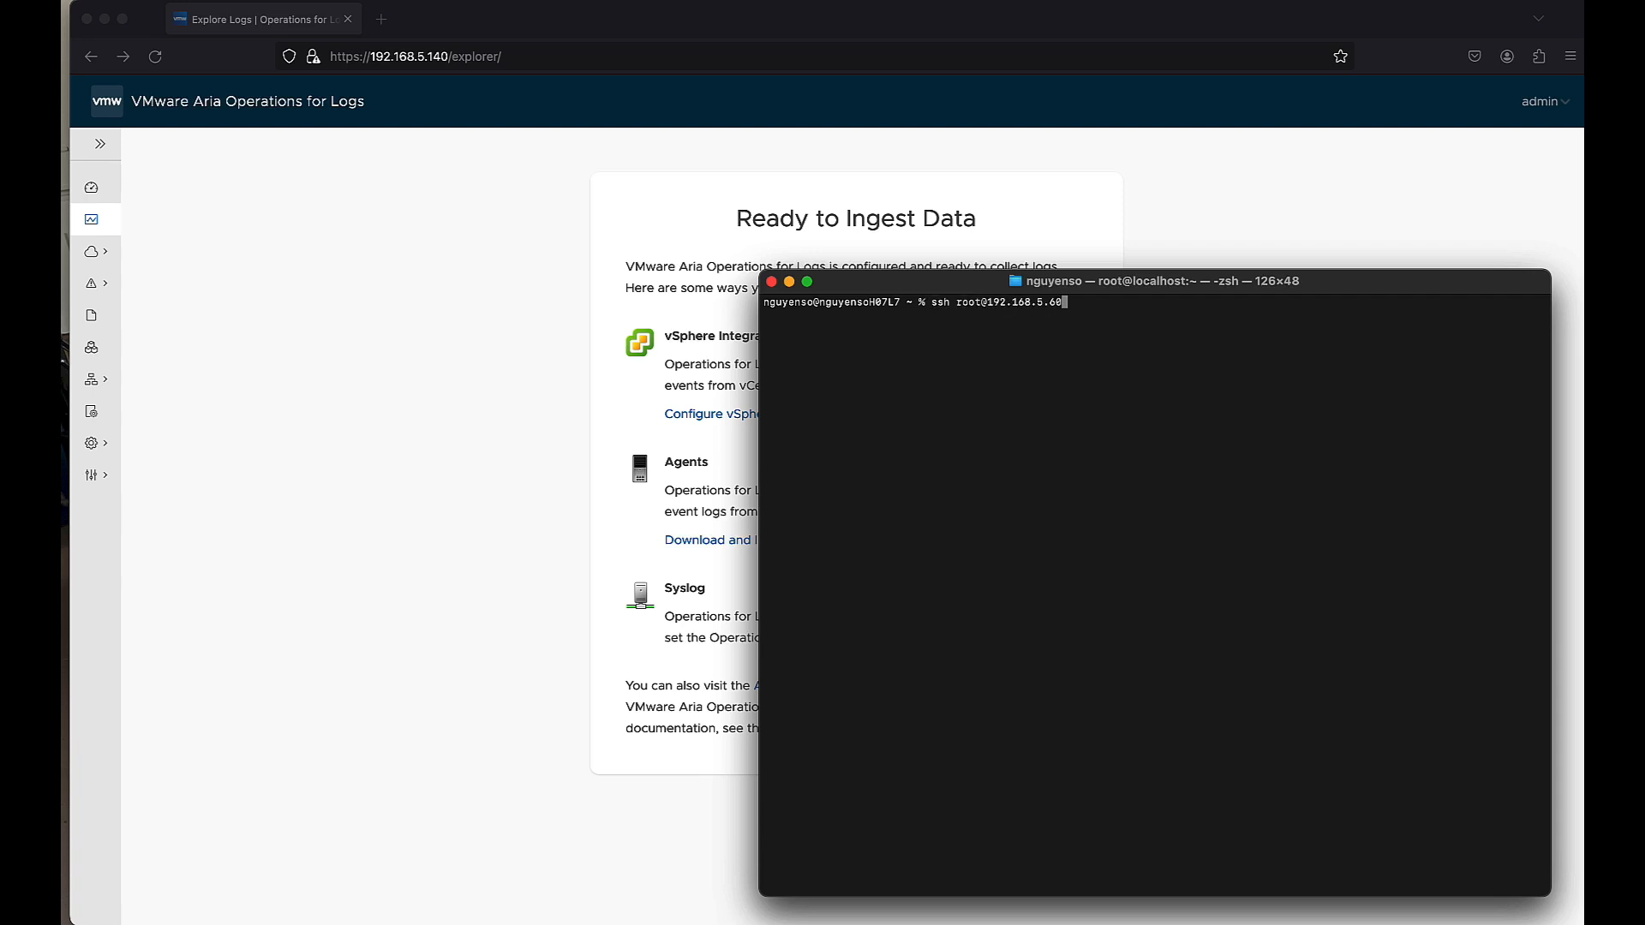